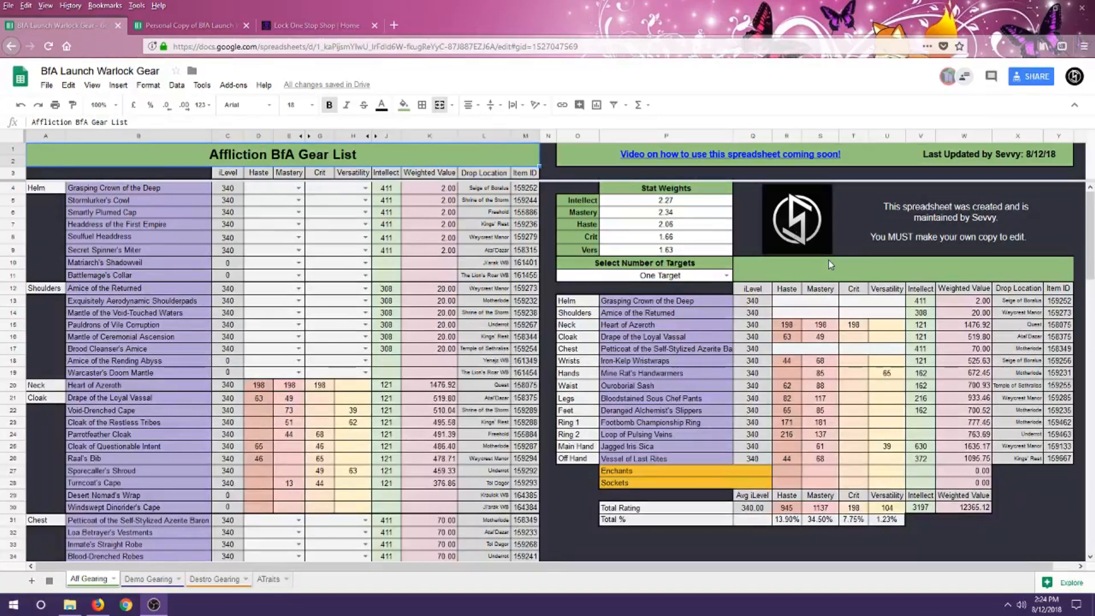
mouse_move(101, 153)
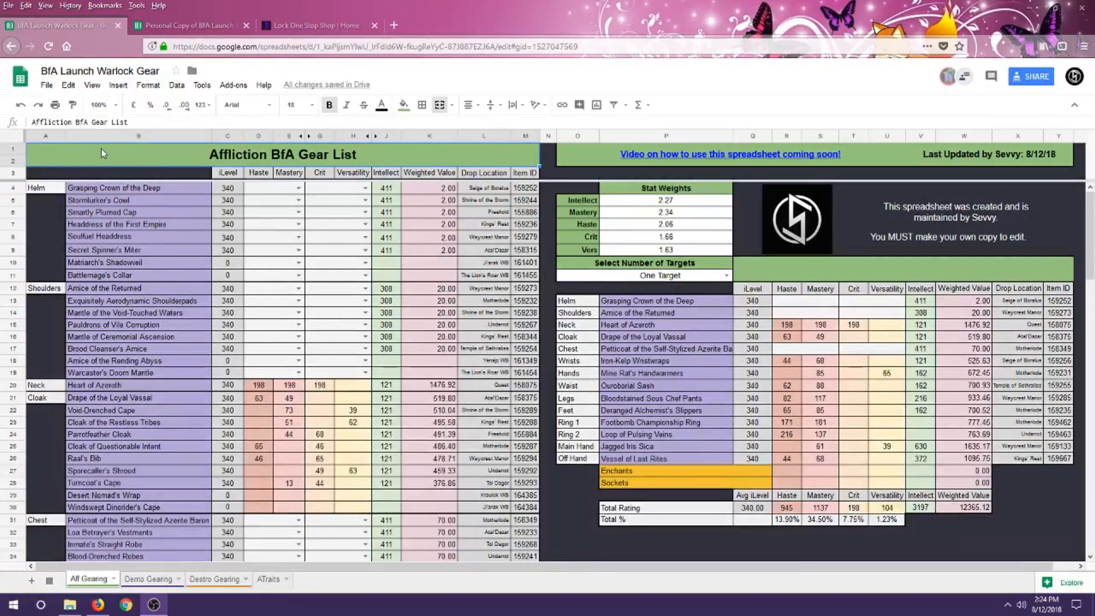
Start making a personal copy of the BfA Launch Warlock Gear sheet from the File menu
click(46, 84)
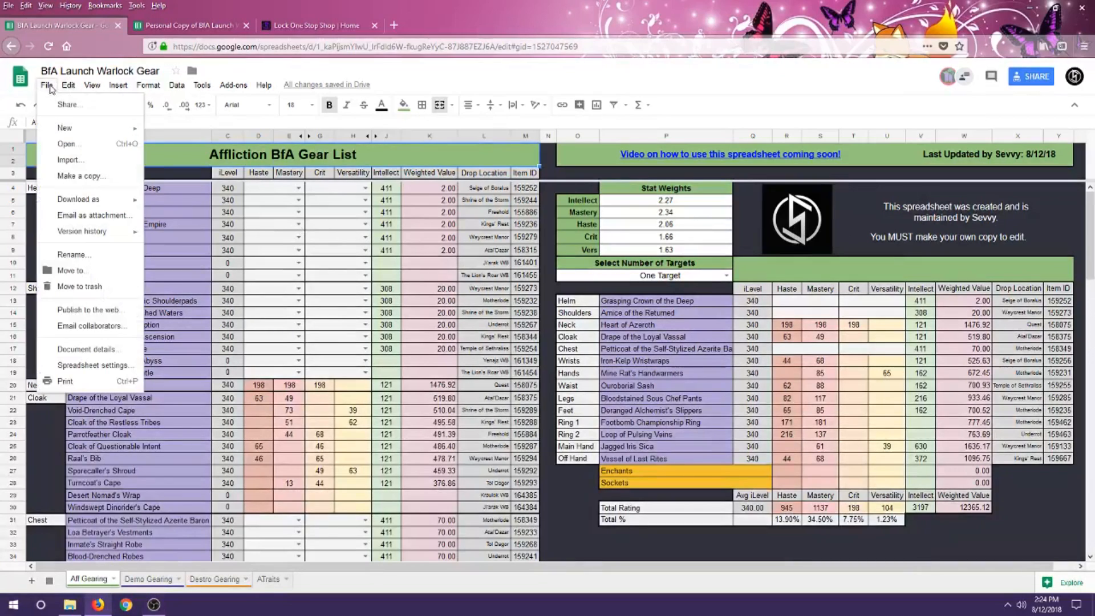
click(81, 176)
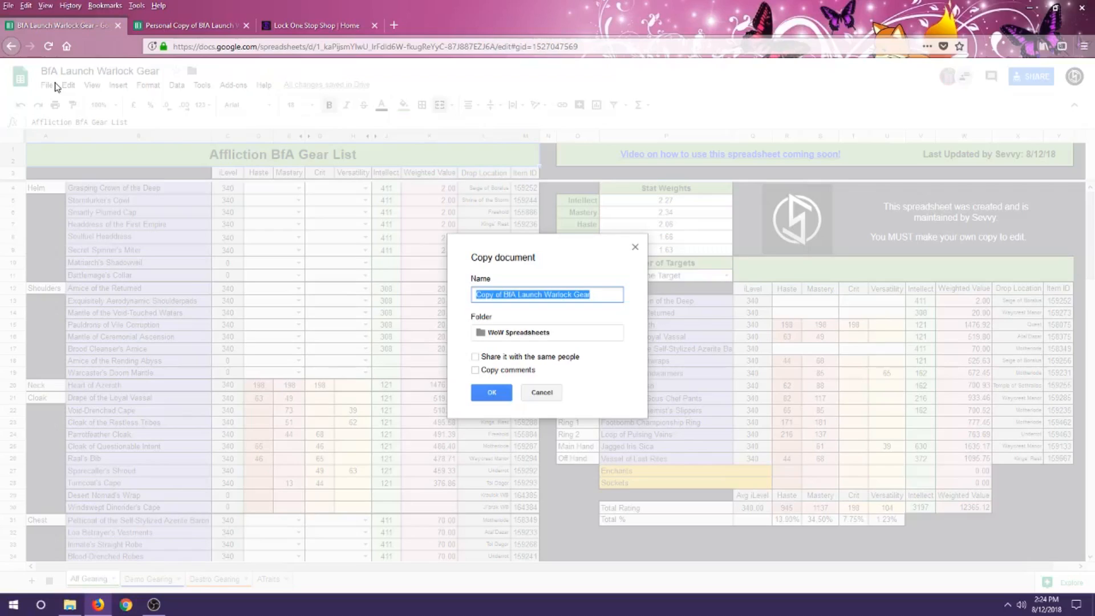
In the personal copy, look through the Demonology, Destruction and Affliction gear lists
click(490, 391)
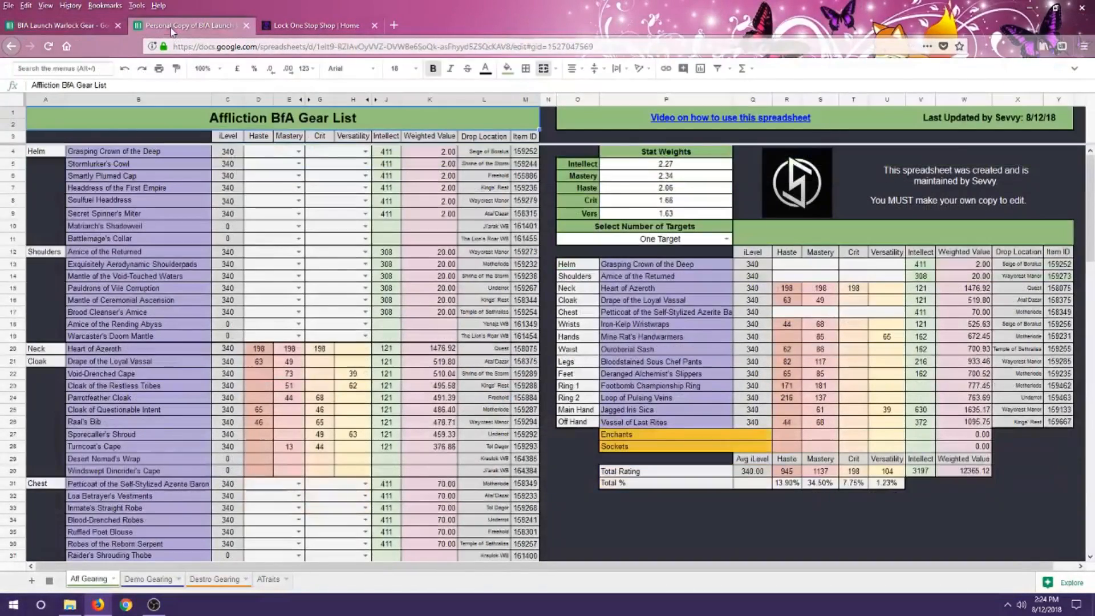
mouse_move(374, 172)
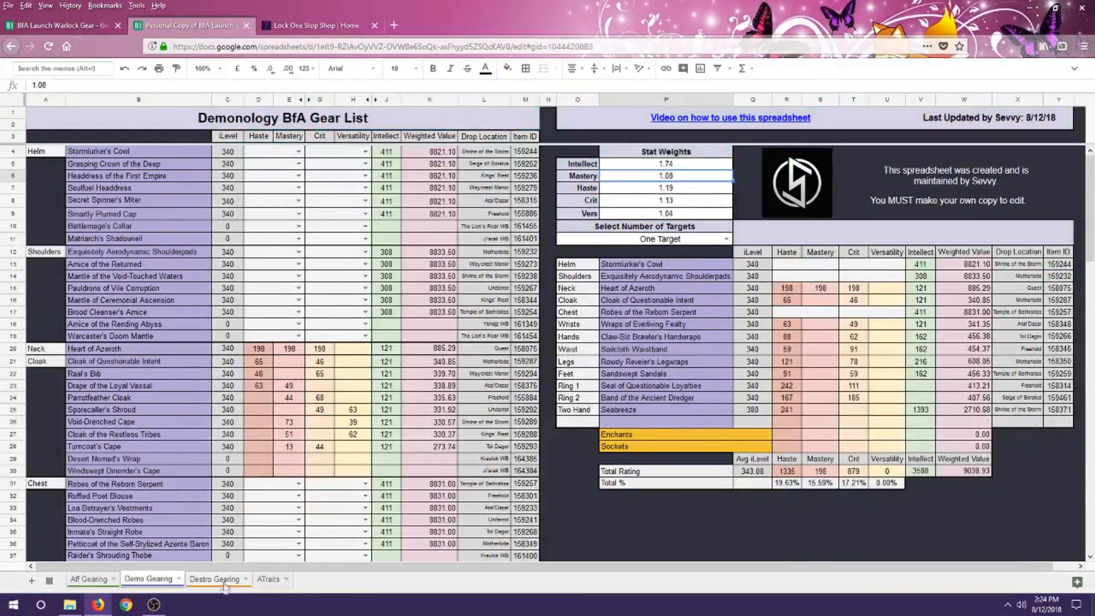
click(215, 578)
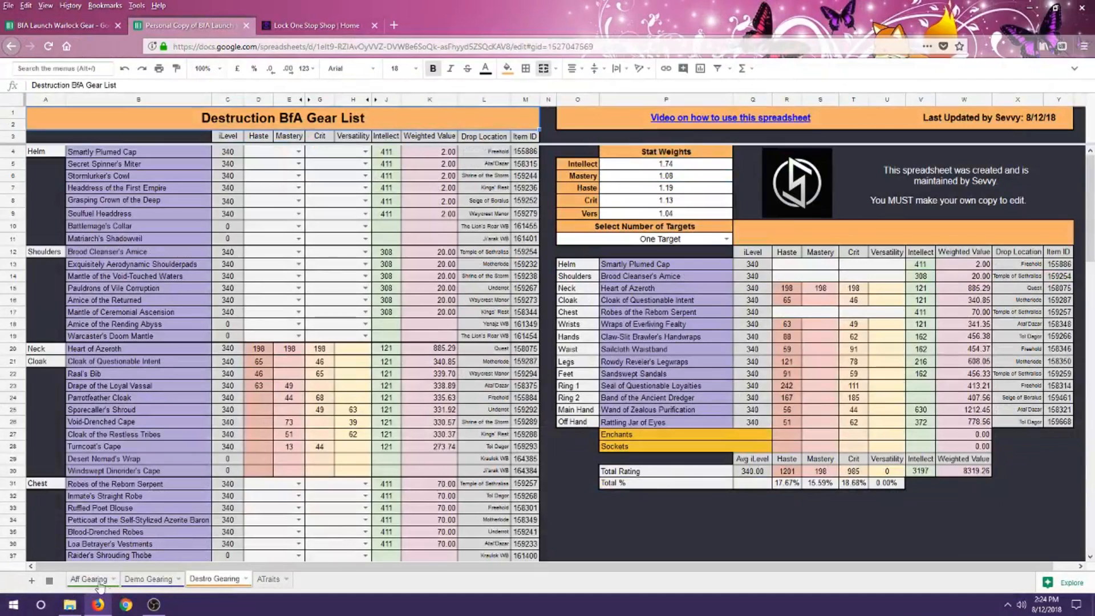
click(87, 578)
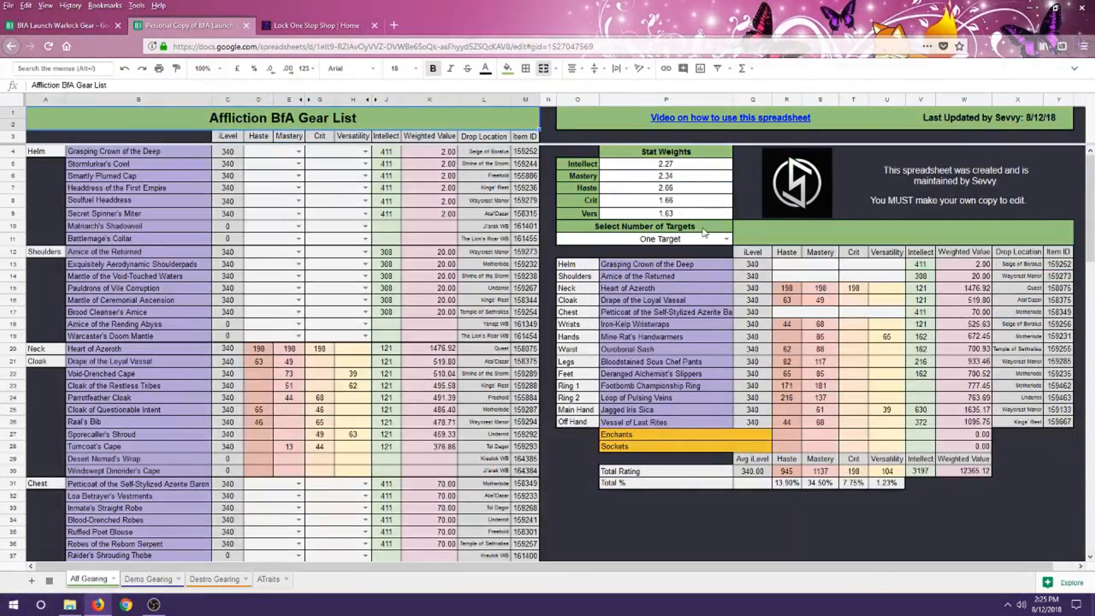
mouse_move(684, 163)
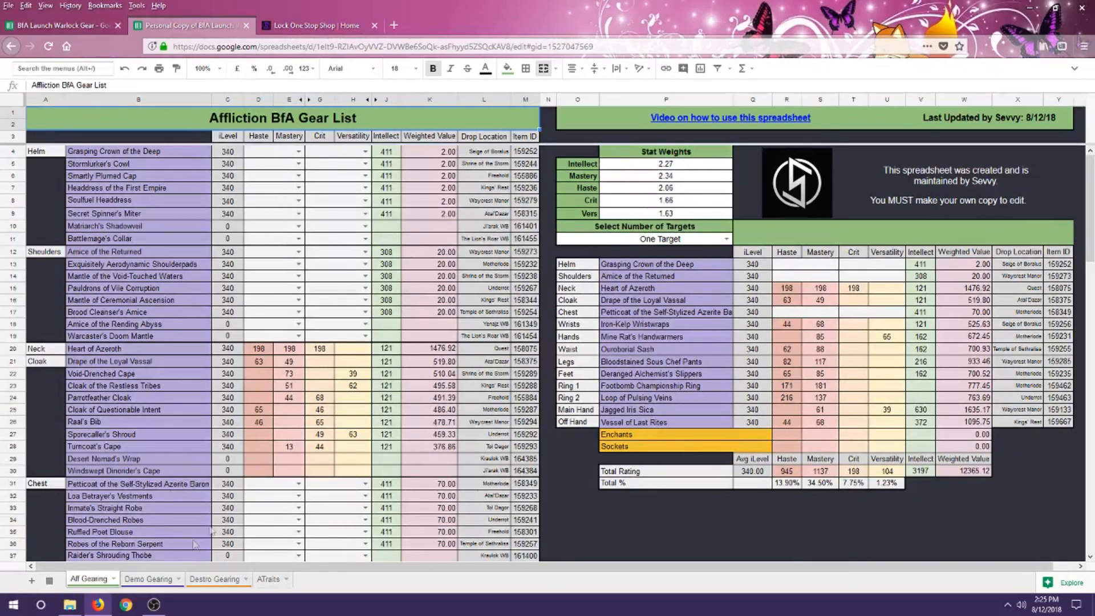
Show the Demonology gear list and check the Battlemage's Collar and Matriarch's Shadowveil item levels
click(147, 580)
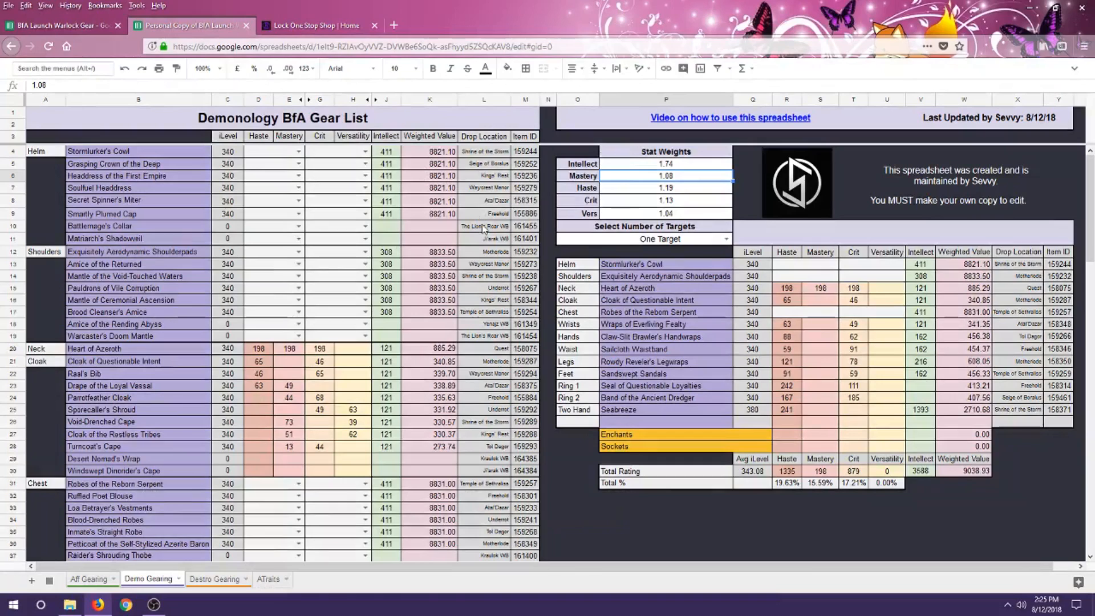
mouse_move(233, 232)
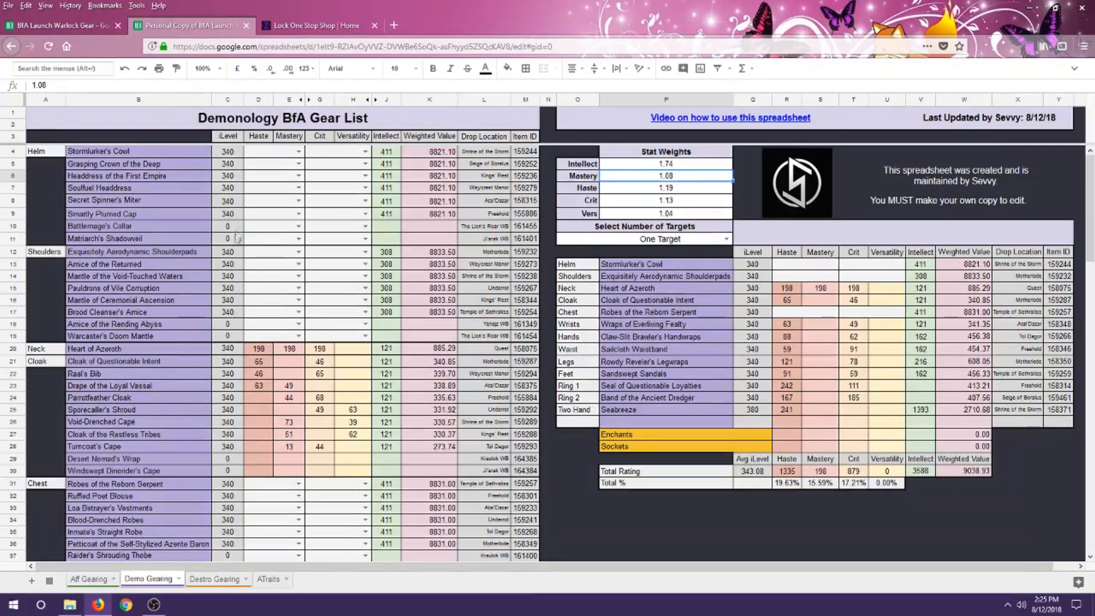
click(226, 226)
text(340)
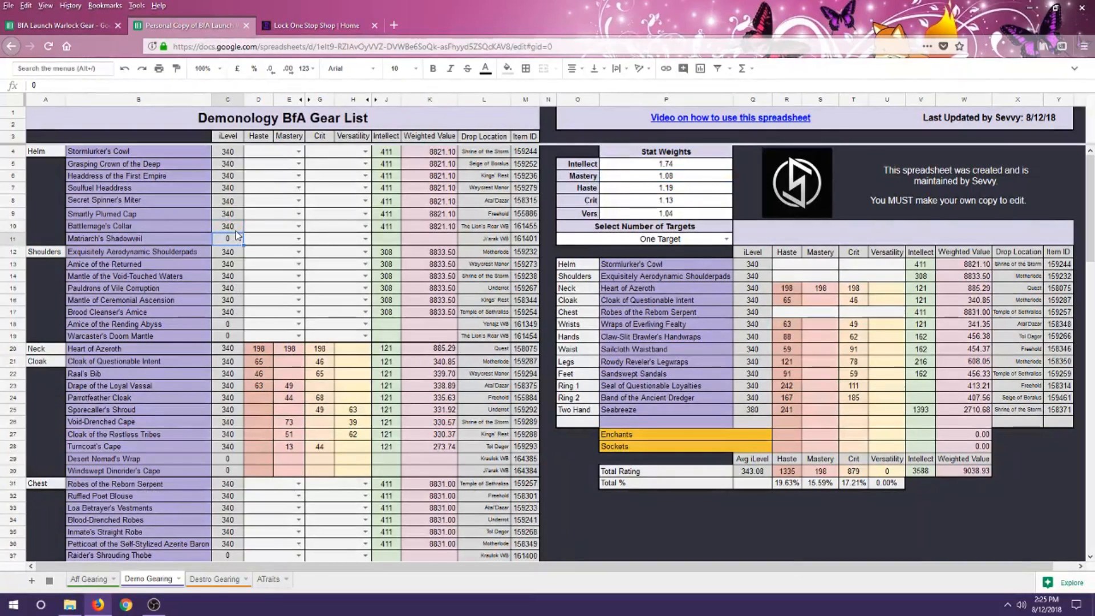
click(227, 226)
text(0)
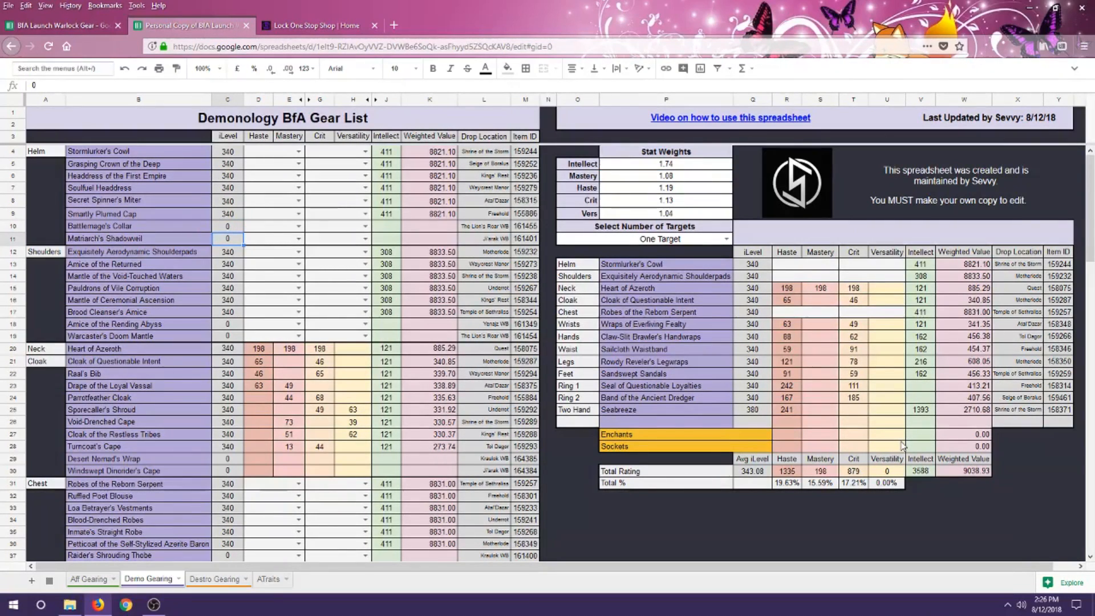
mouse_move(691, 175)
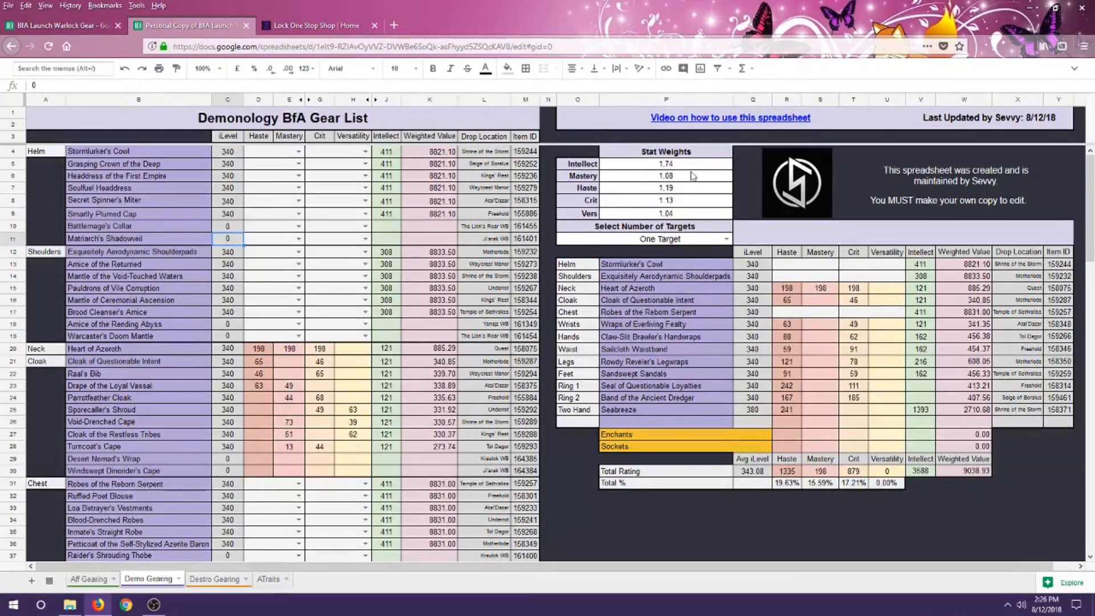
Read the Intellect, Mastery, Crit and Vers stat weights, then bring up the number-of-targets choices
click(665, 163)
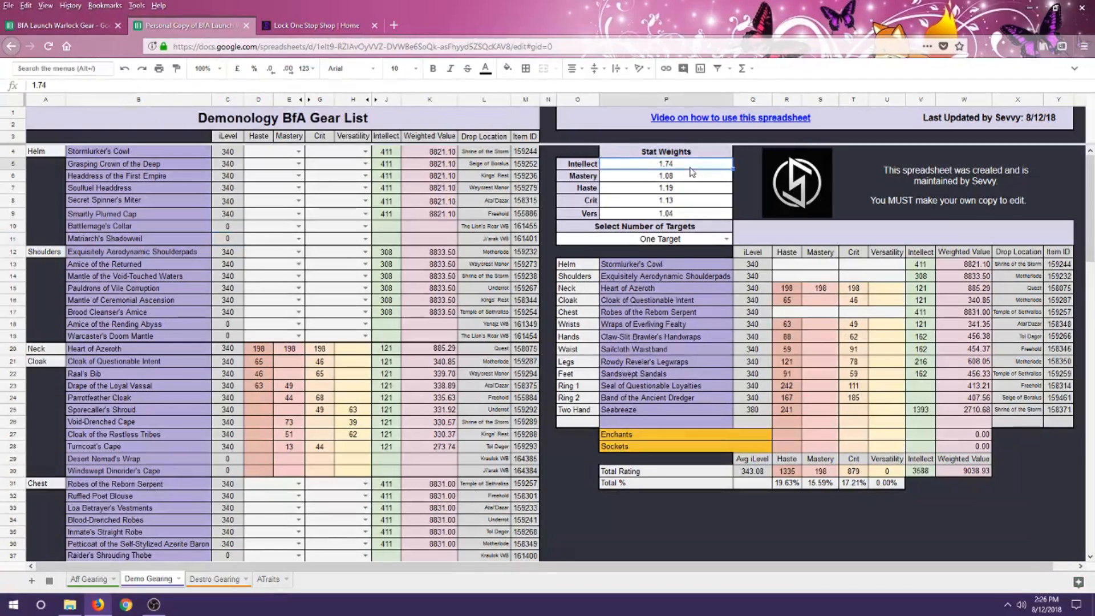
click(664, 175)
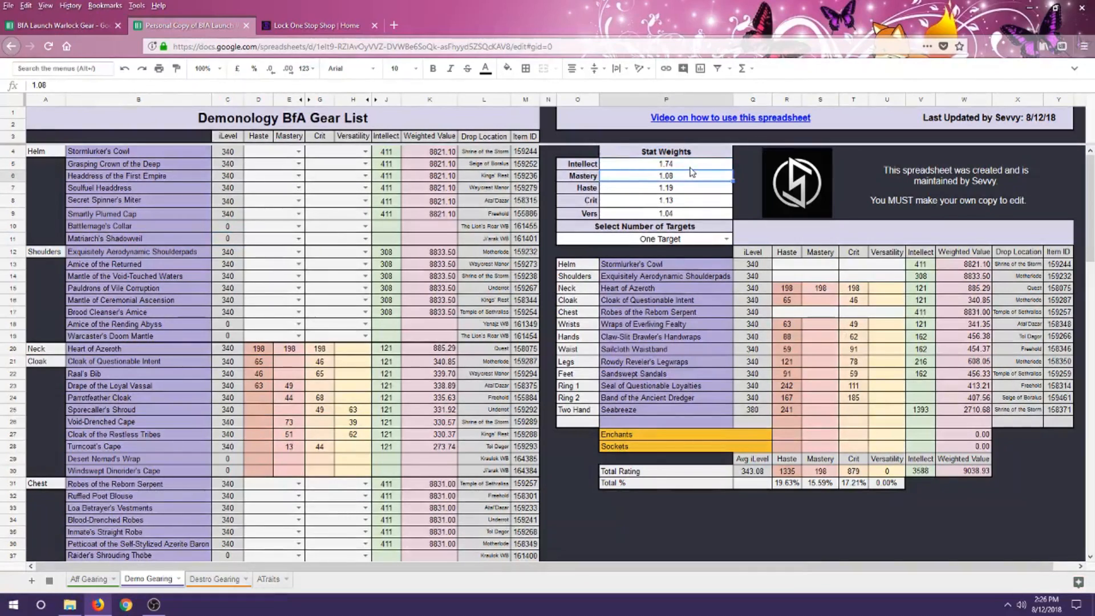
click(664, 163)
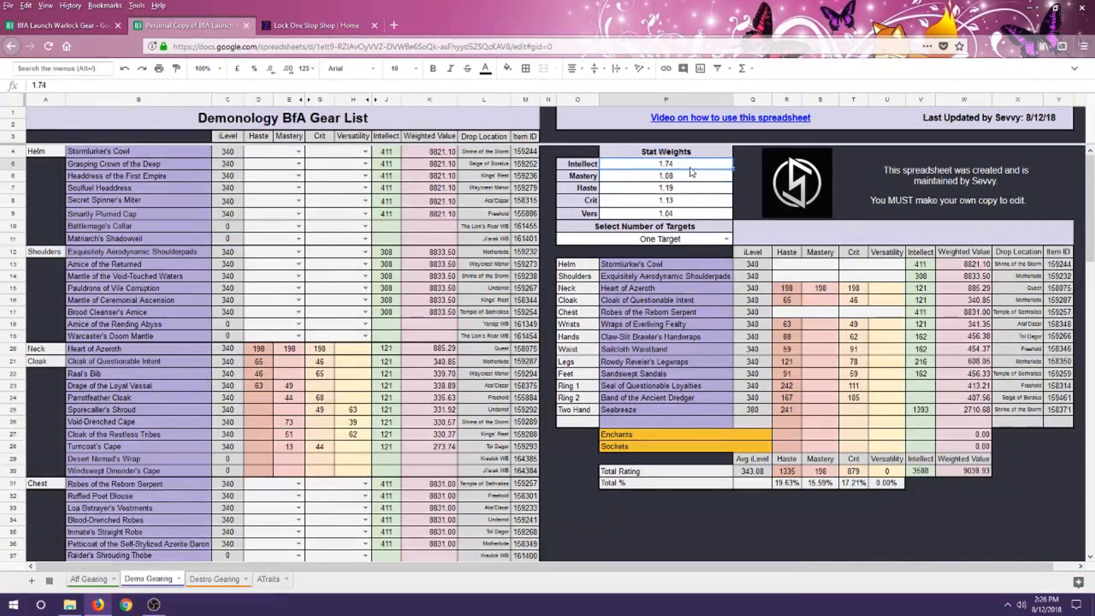
click(665, 175)
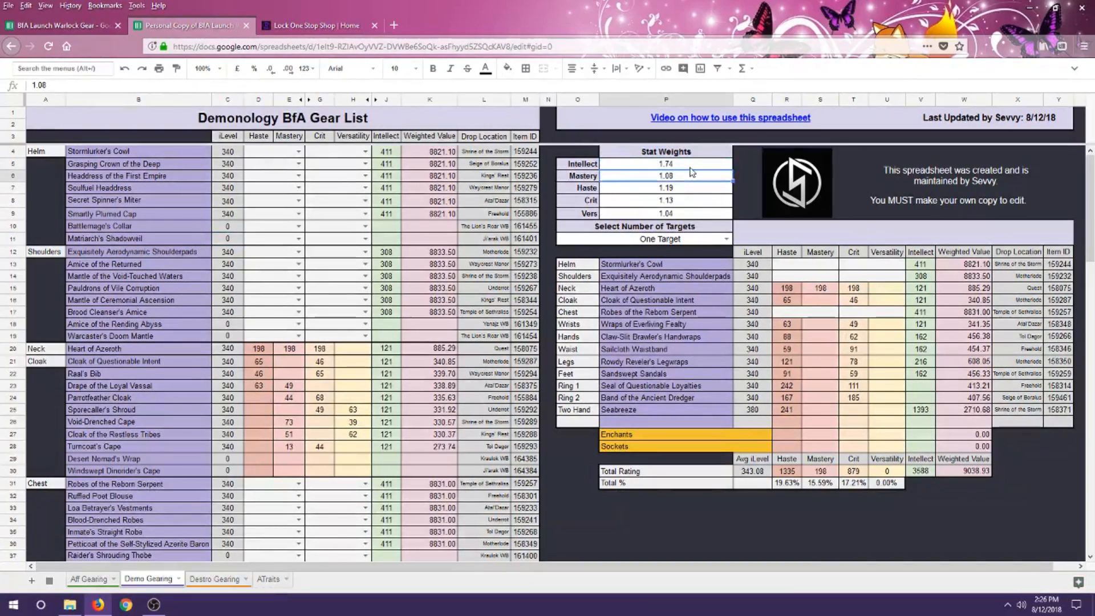
click(665, 201)
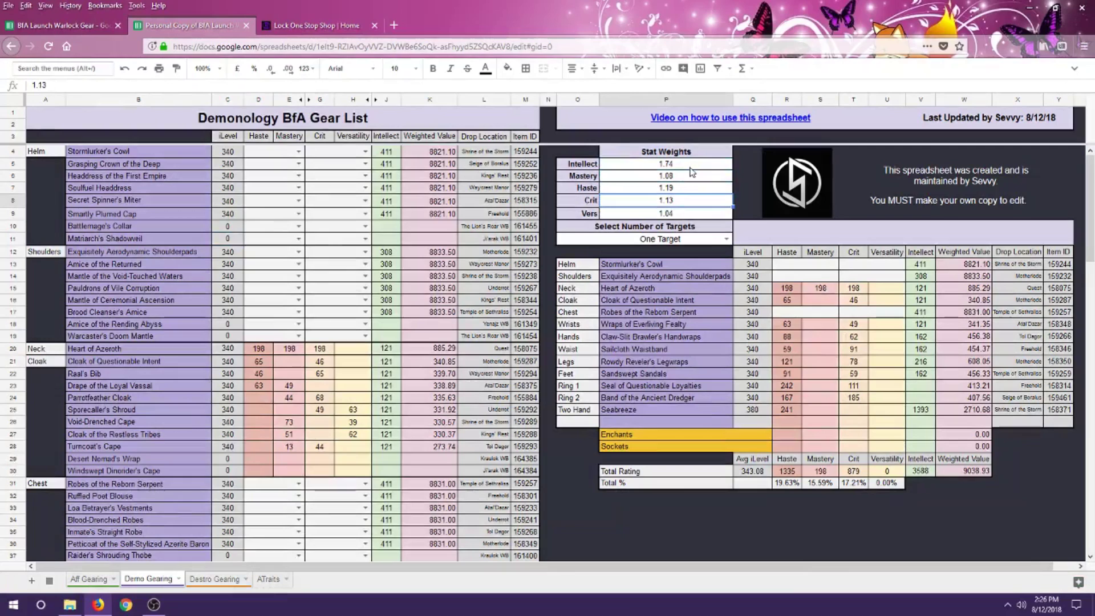
click(665, 214)
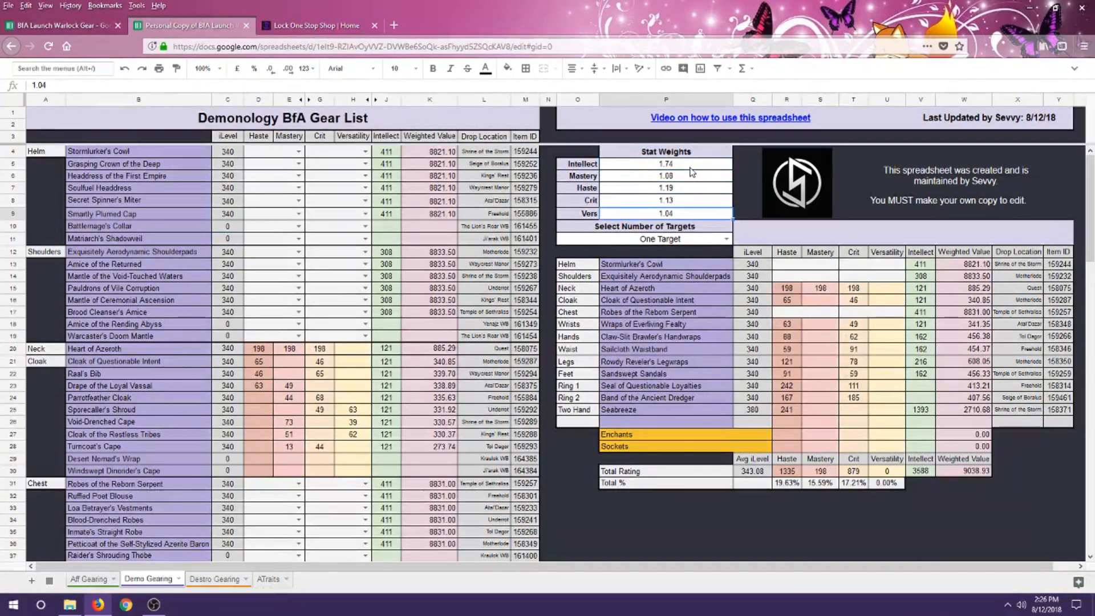
click(658, 238)
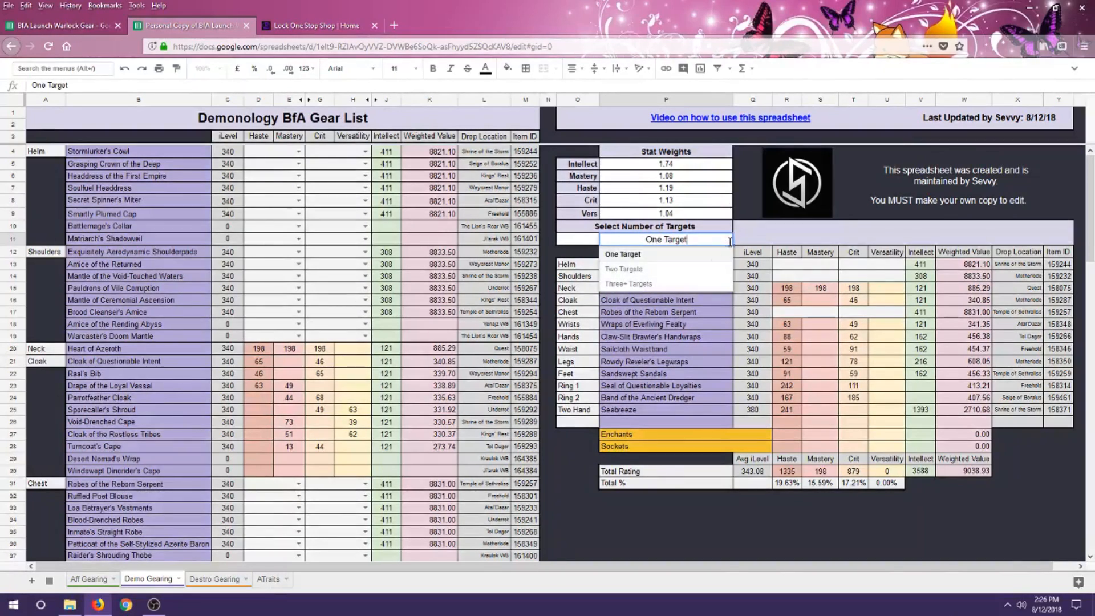
mouse_move(623, 269)
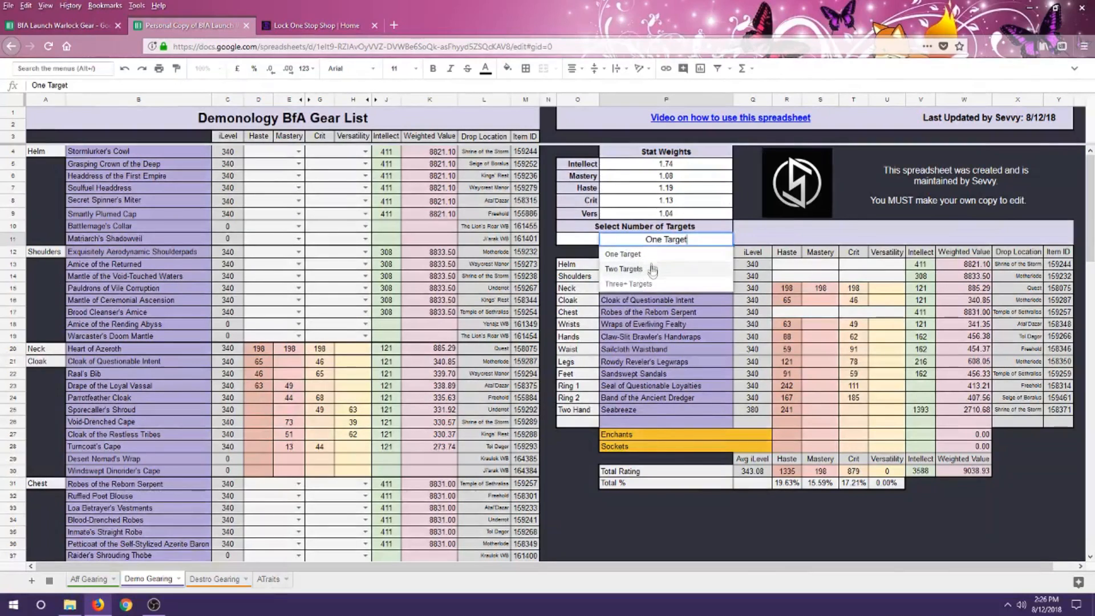
mouse_move(660, 268)
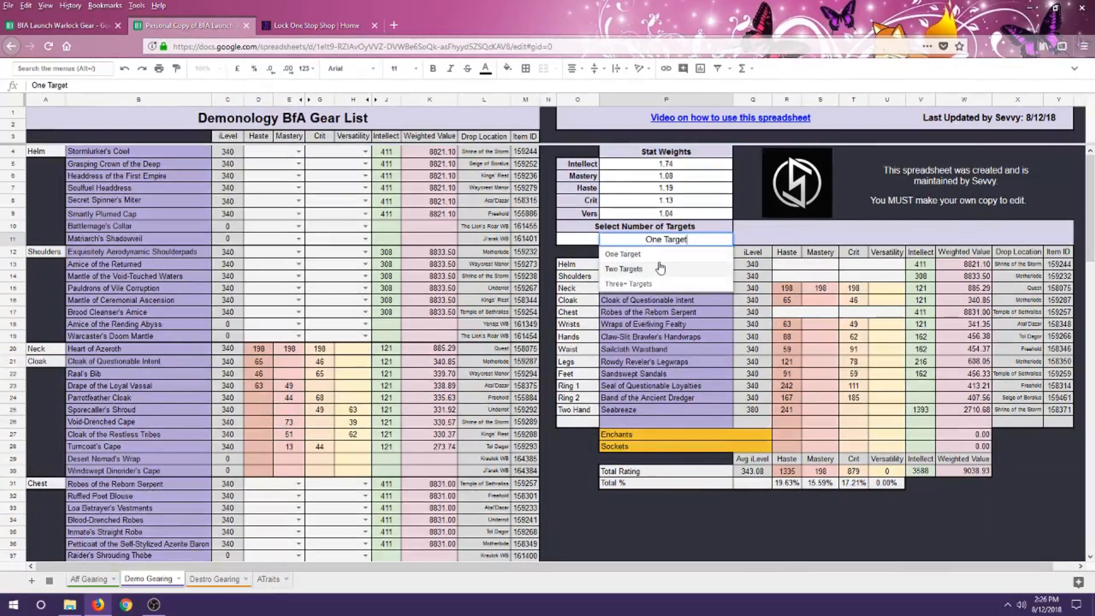
Keep One Target and give Stormlurker's Cowl the traits Demonic Meteor and Blood Siphon
click(622, 253)
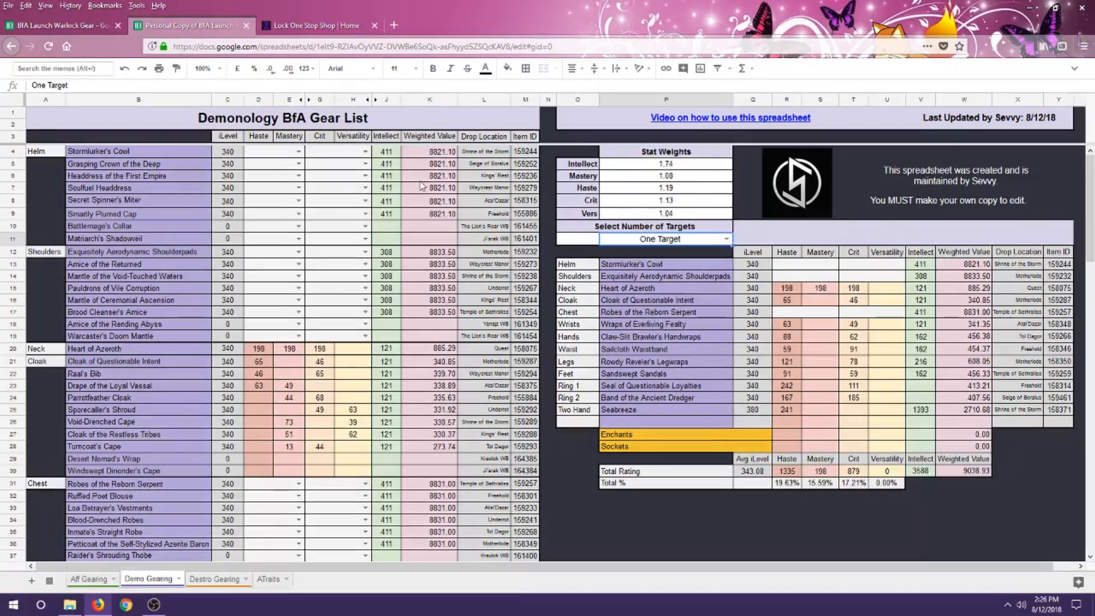
mouse_move(174, 280)
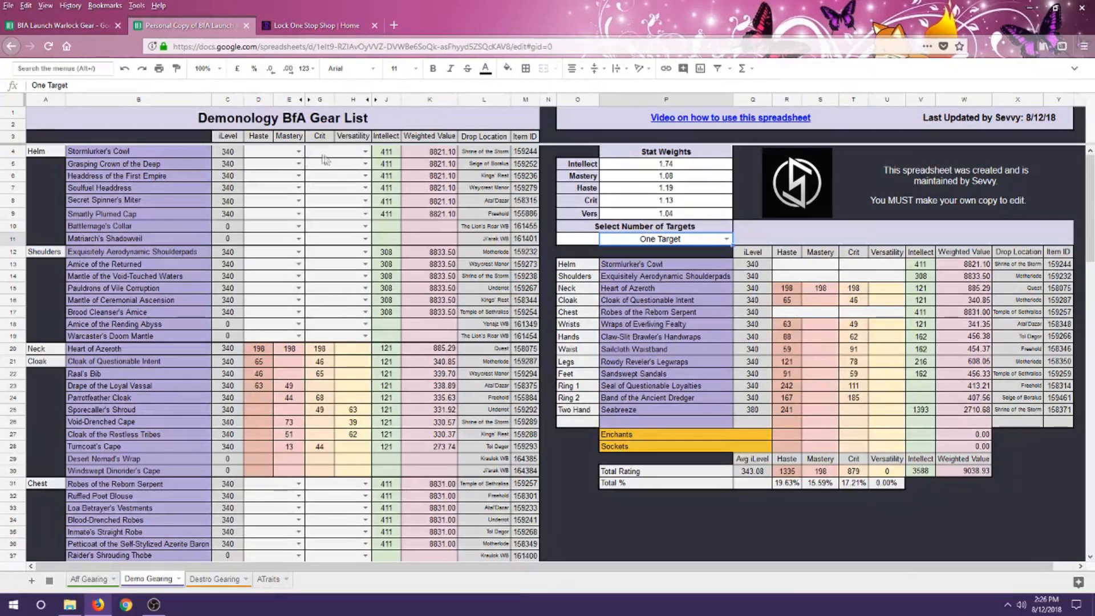
click(297, 151)
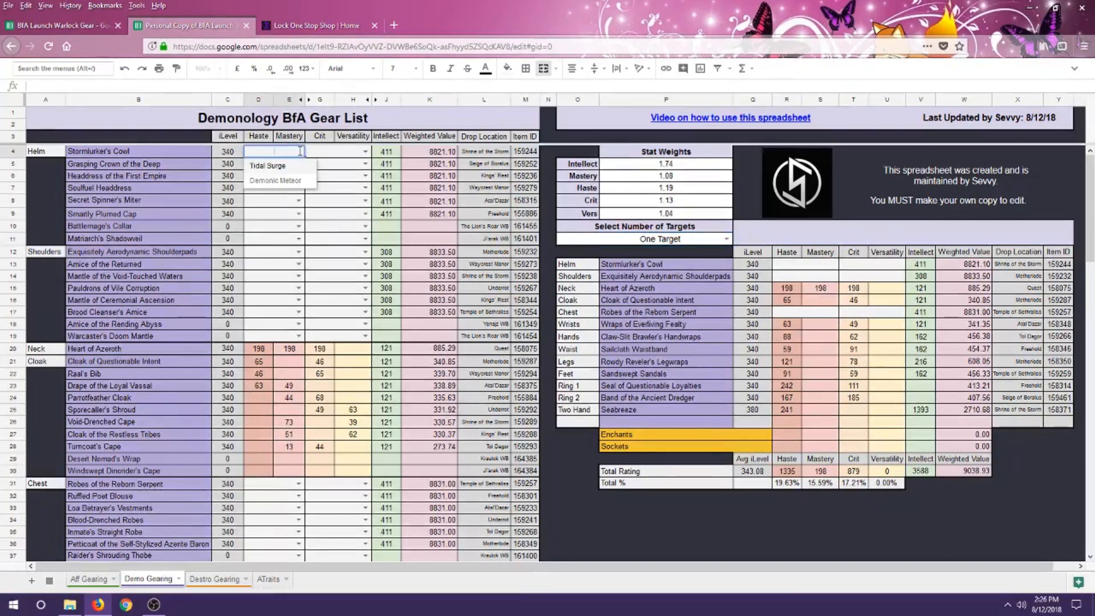
click(339, 151)
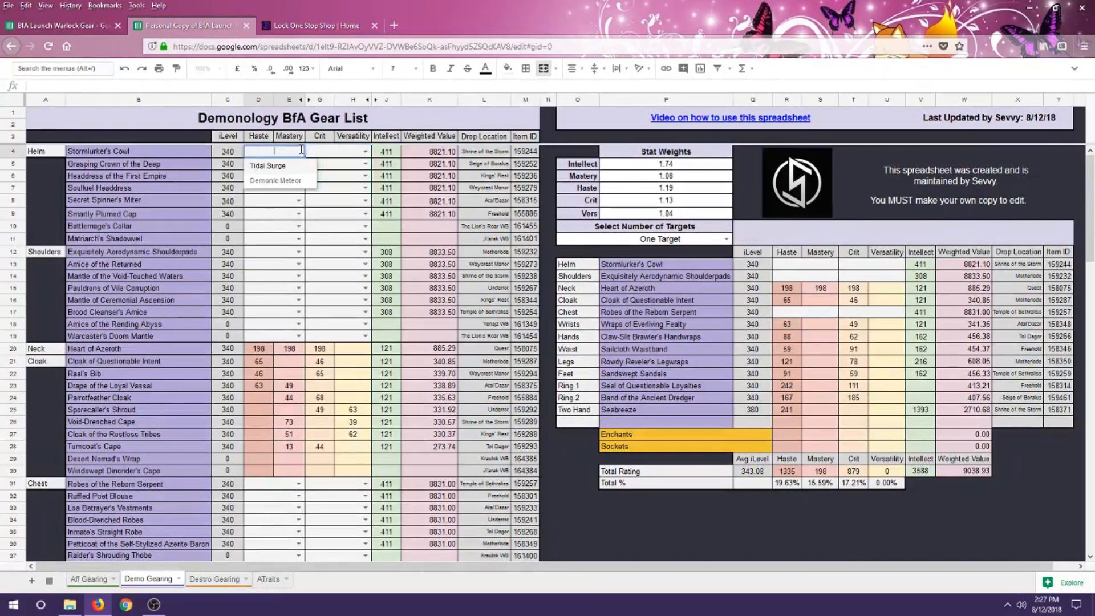
click(275, 180)
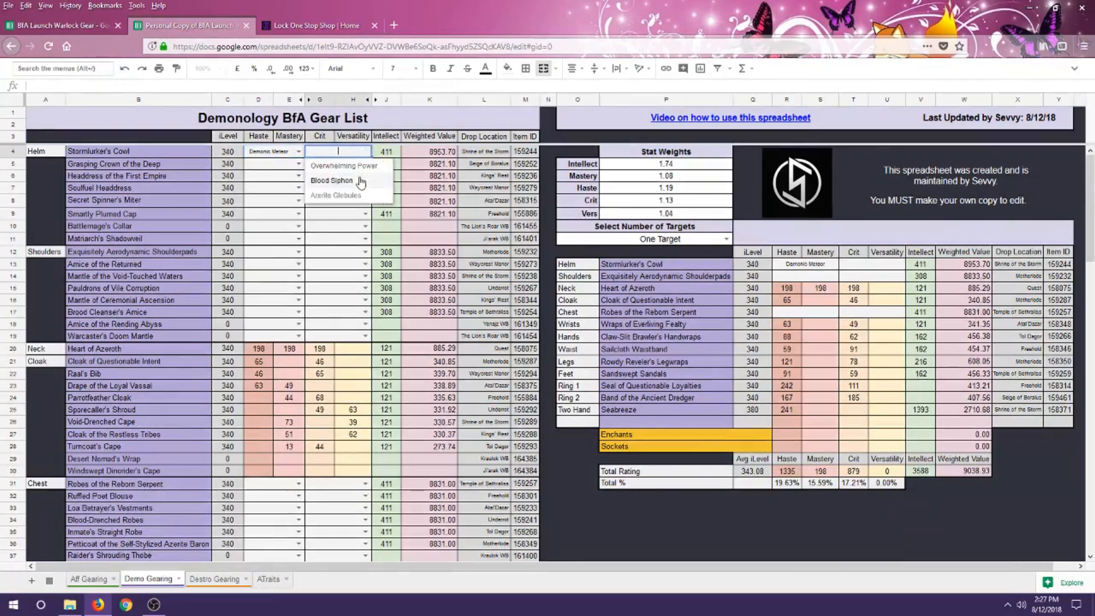
click(331, 181)
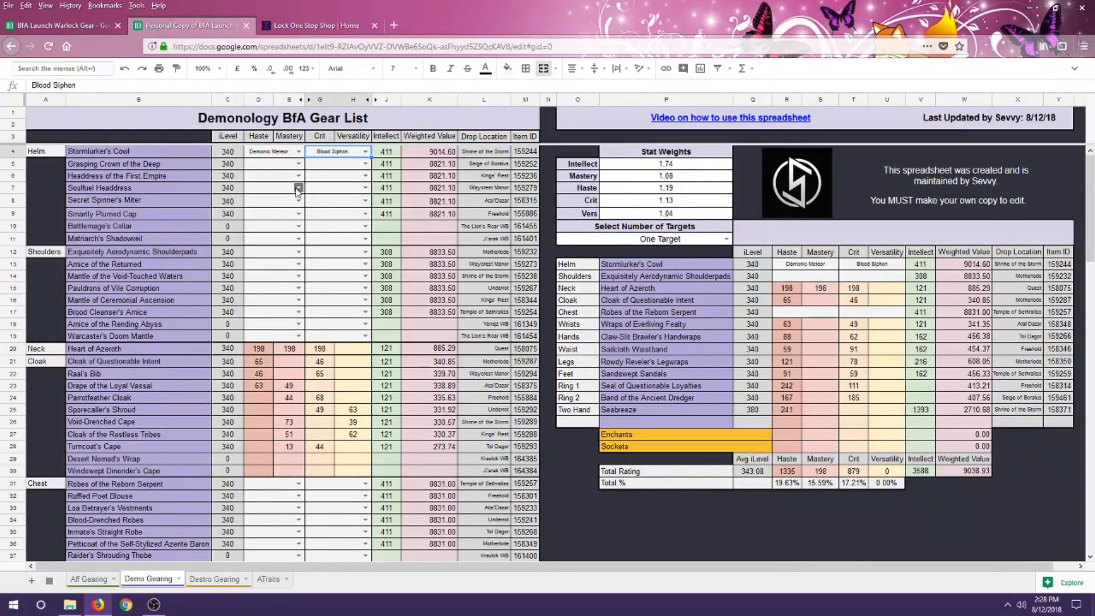
Give Soulfuel Headdress Shadow's Bite and Heed My Call, and switch the Cowl's first trait to Tidal Surge
click(298, 188)
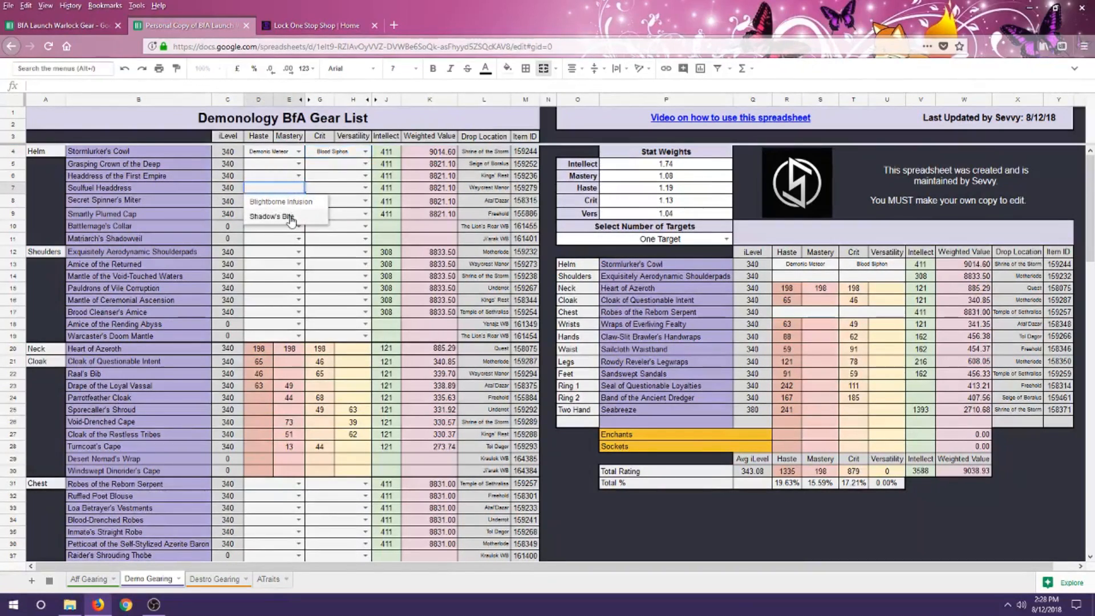
click(272, 217)
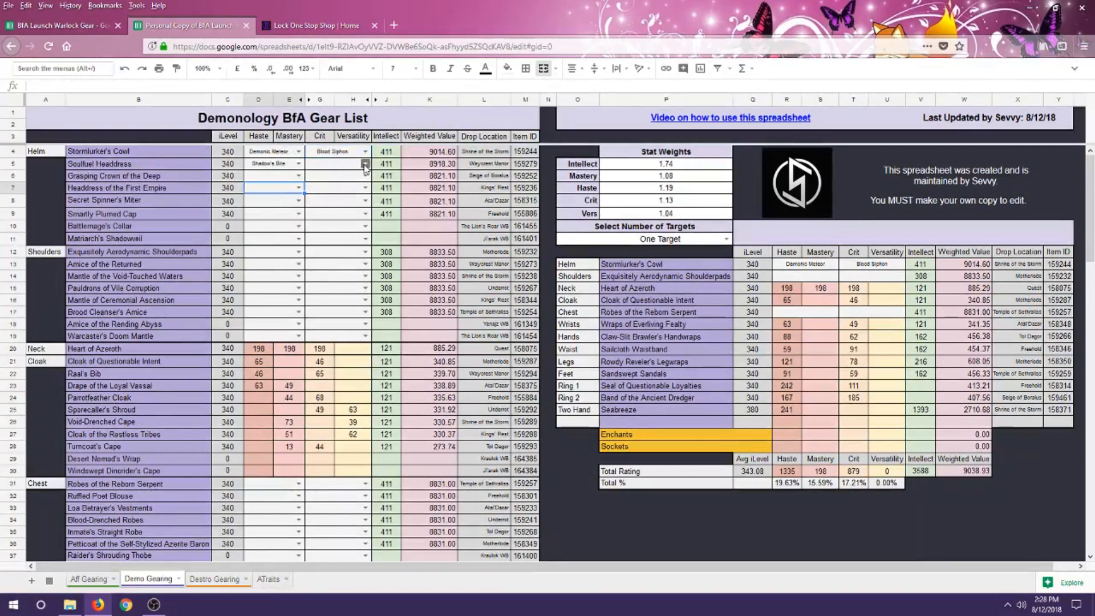
click(362, 163)
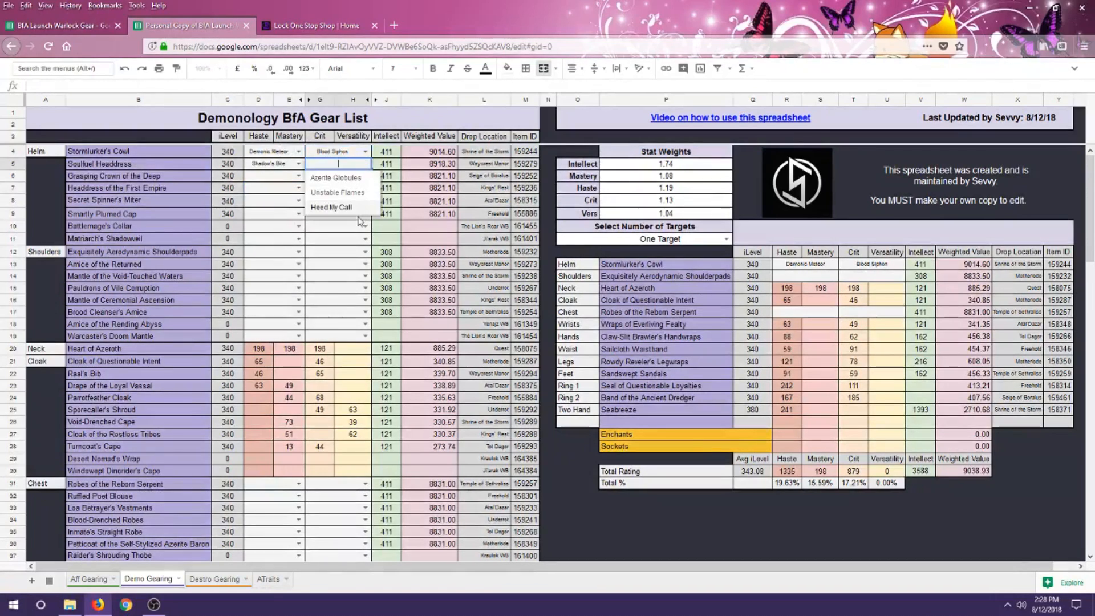
click(331, 207)
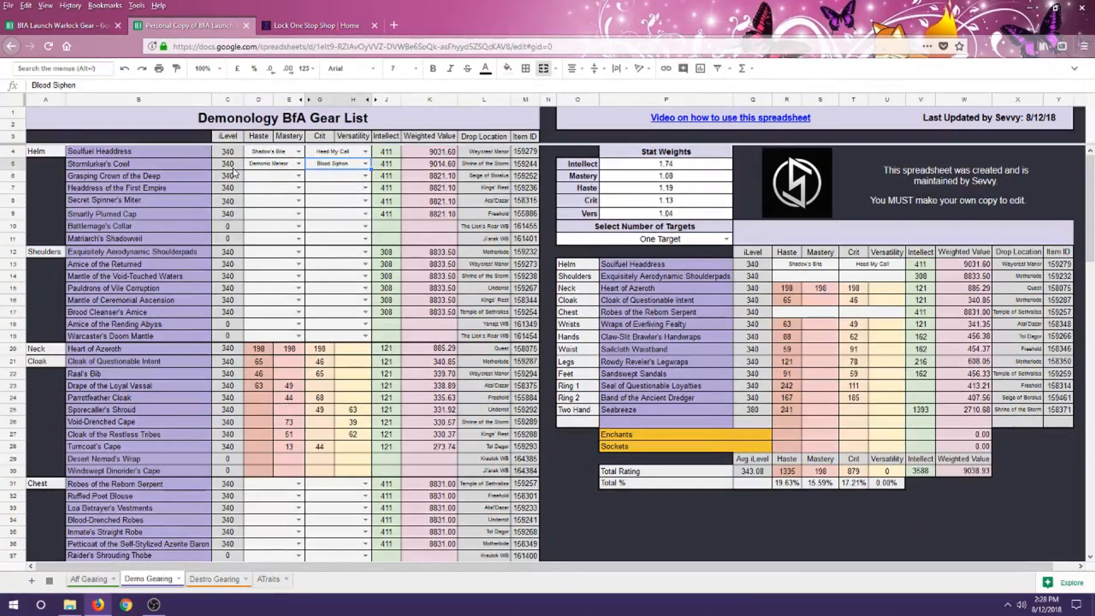
click(339, 163)
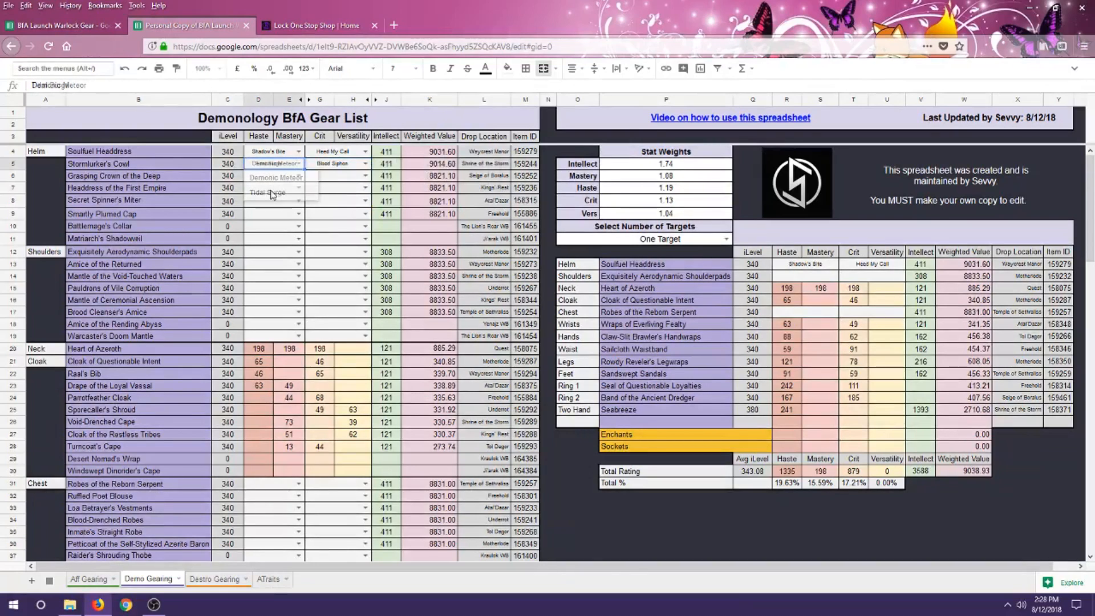
click(268, 192)
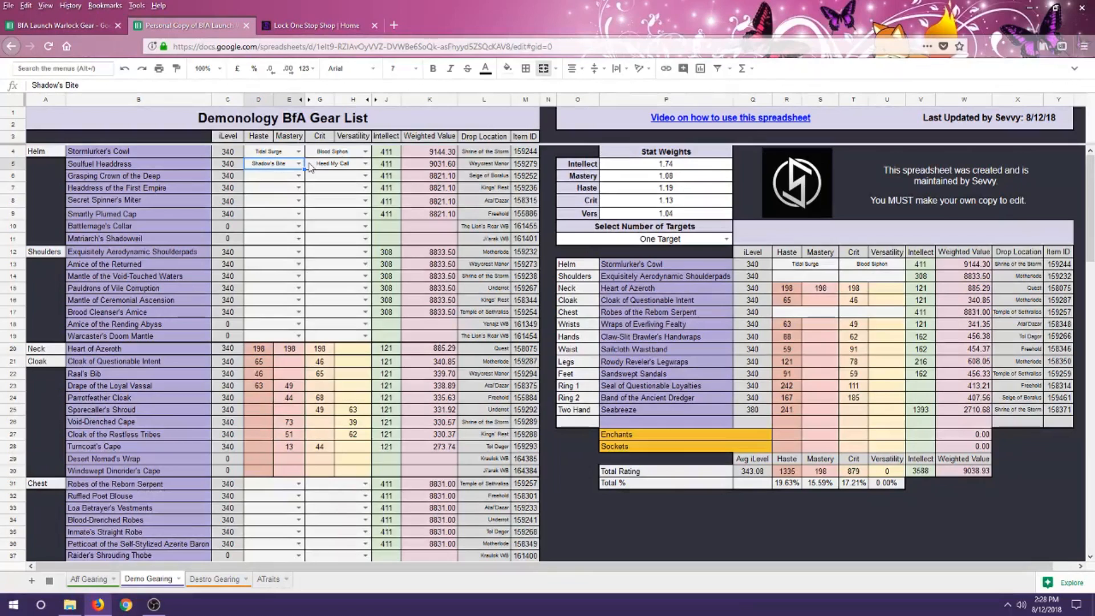
On Lock One Stop Shop, navigate to the Demonology Sims Azerite trait comparison page
click(318, 25)
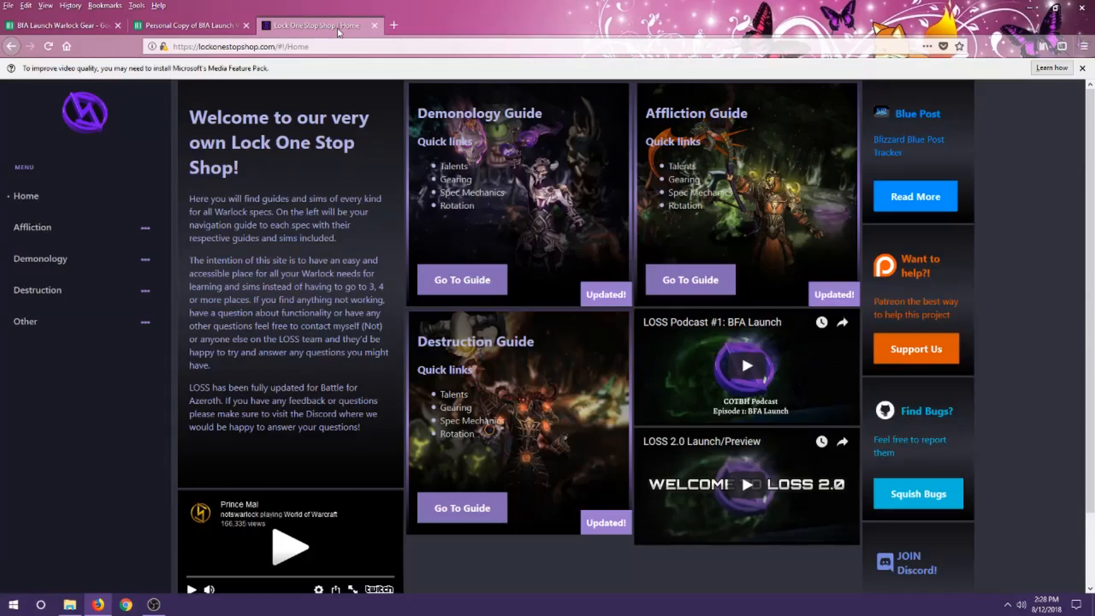
click(40, 258)
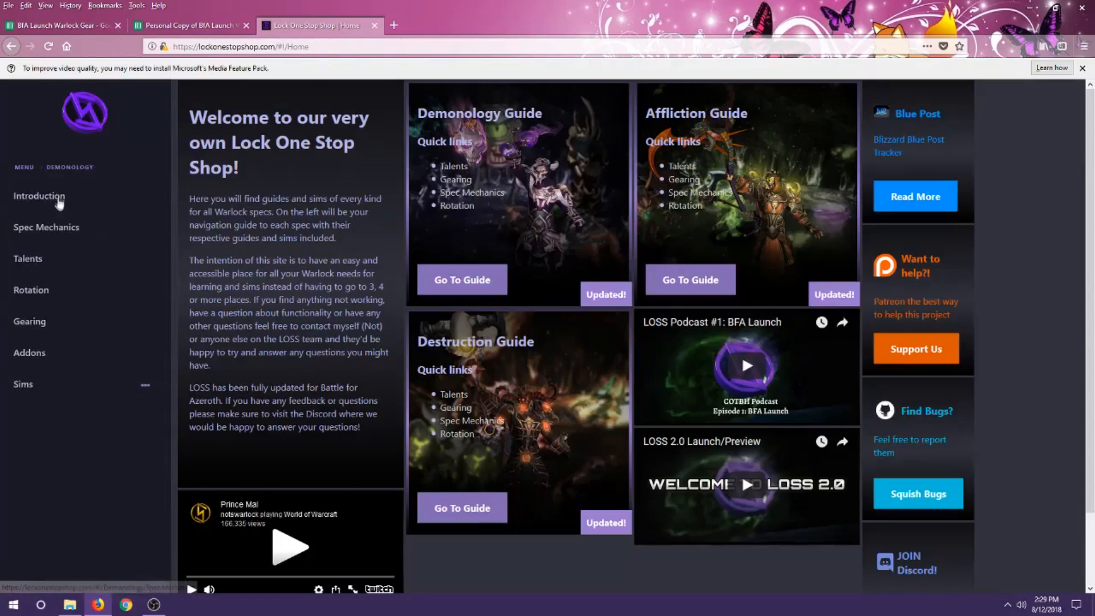
mouse_move(39, 387)
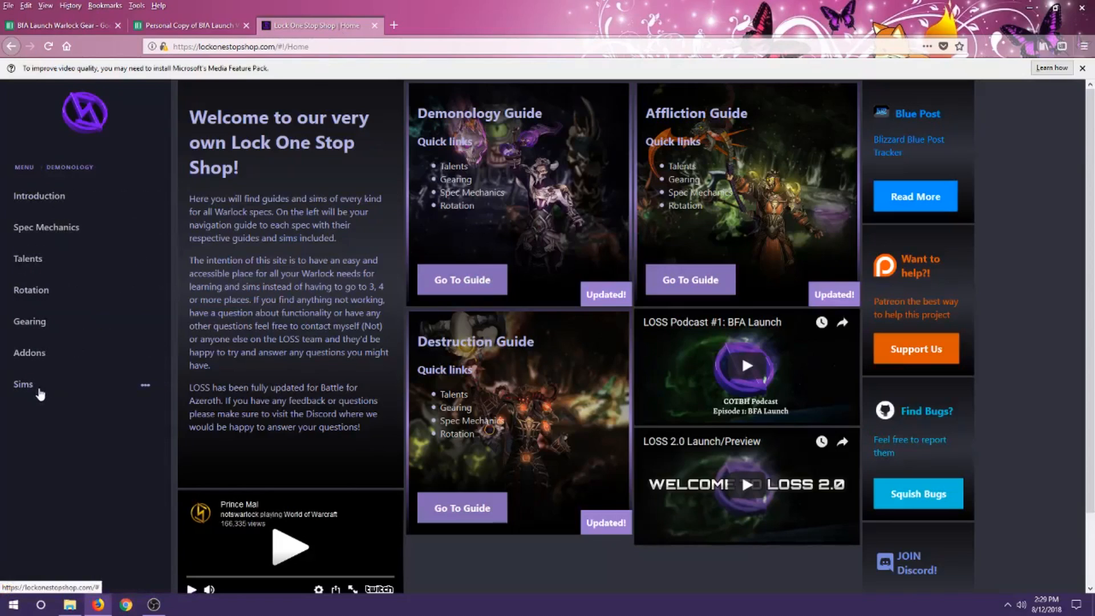
click(23, 384)
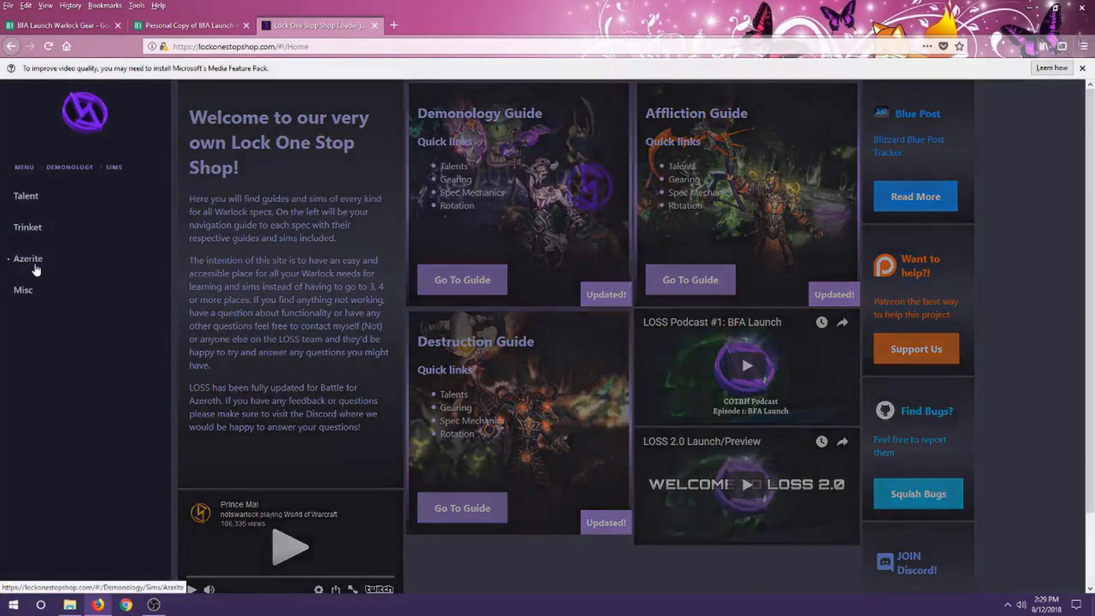
click(27, 259)
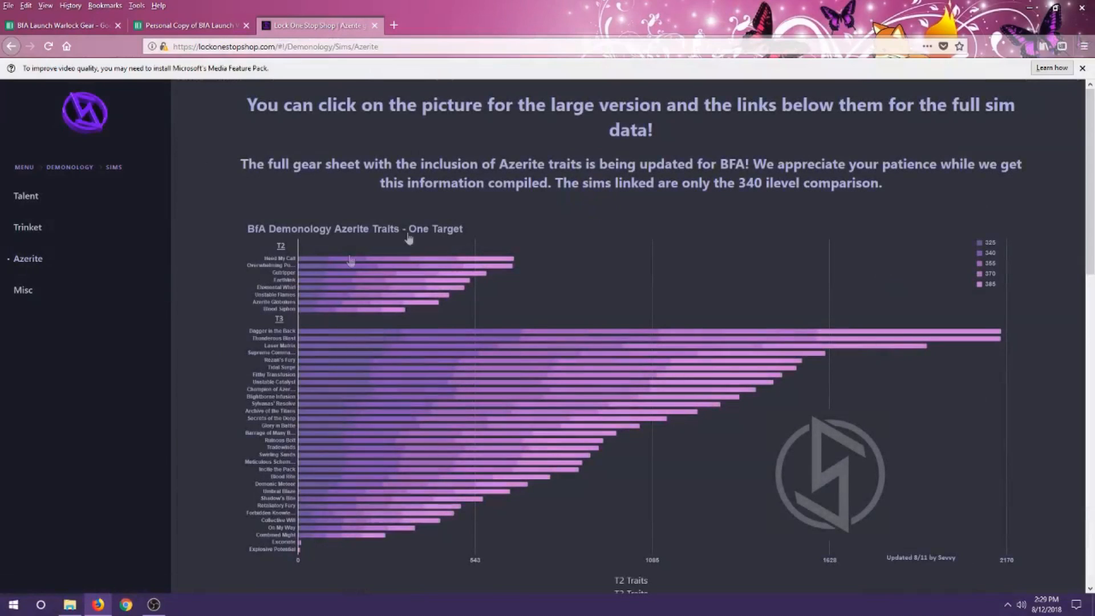
scroll(down, 3)
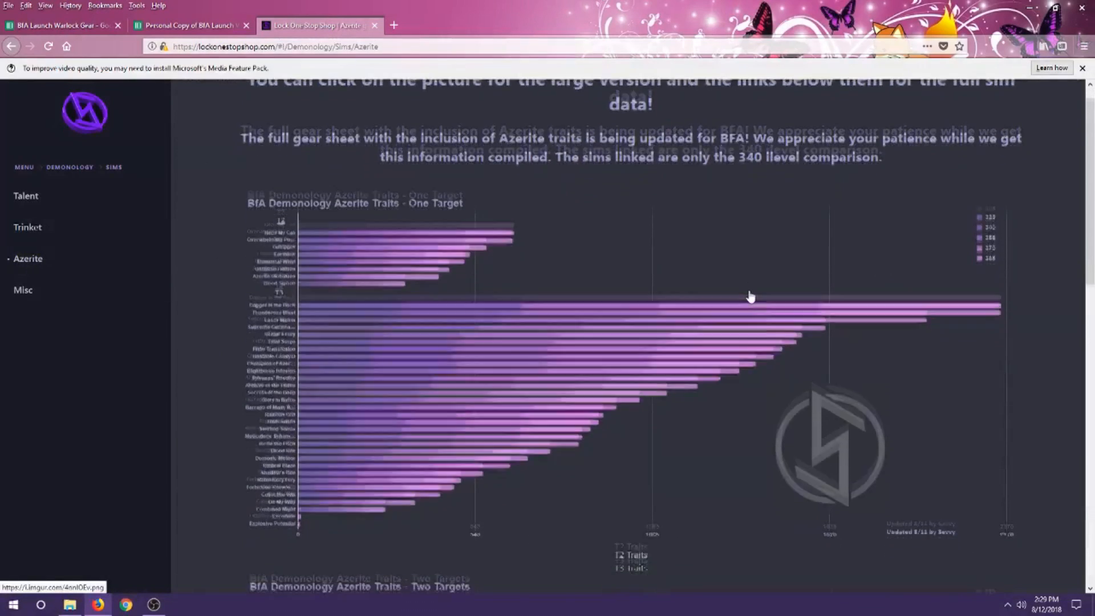
scroll(up, 3)
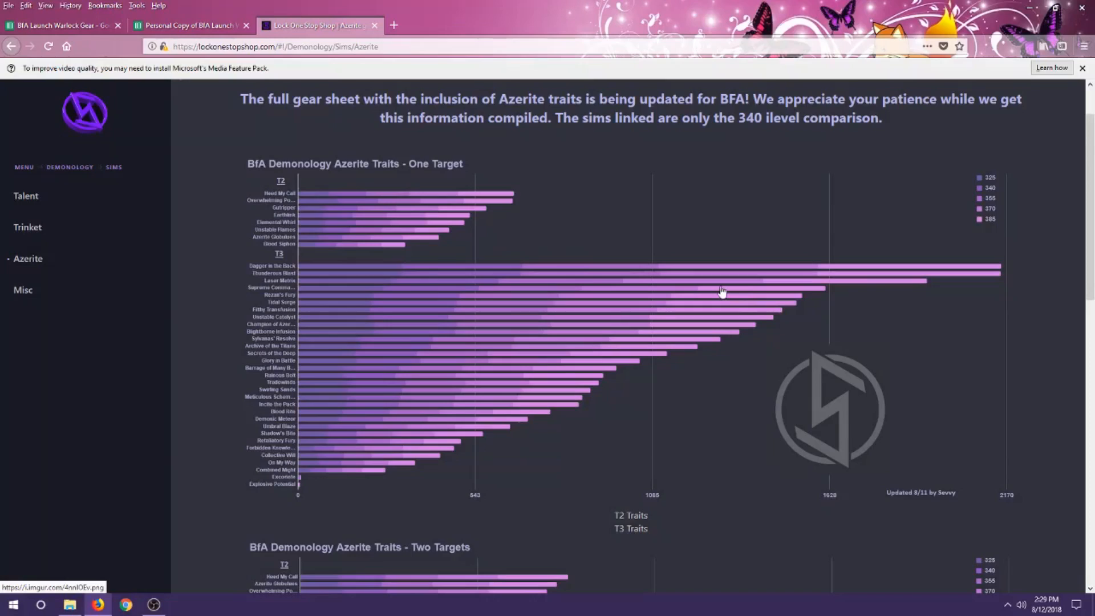
mouse_move(249, 250)
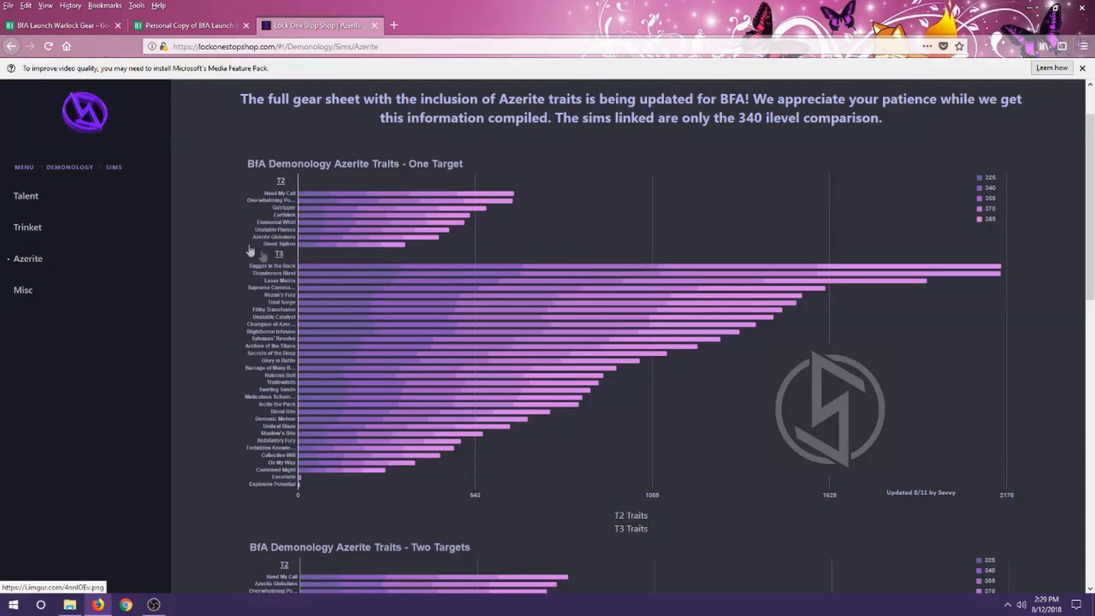
mouse_move(271, 242)
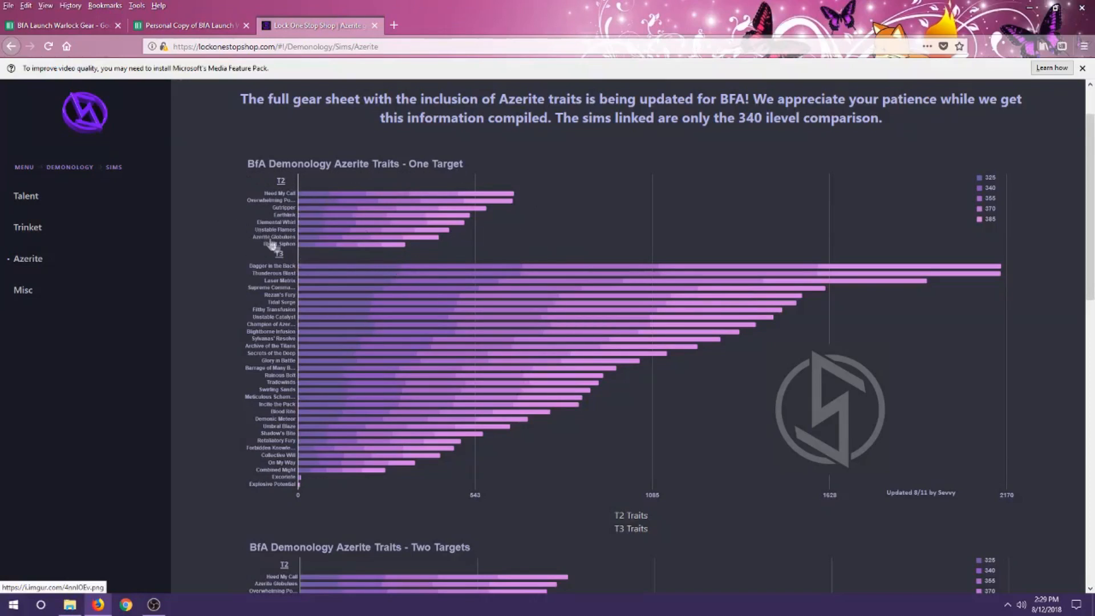
mouse_move(329, 248)
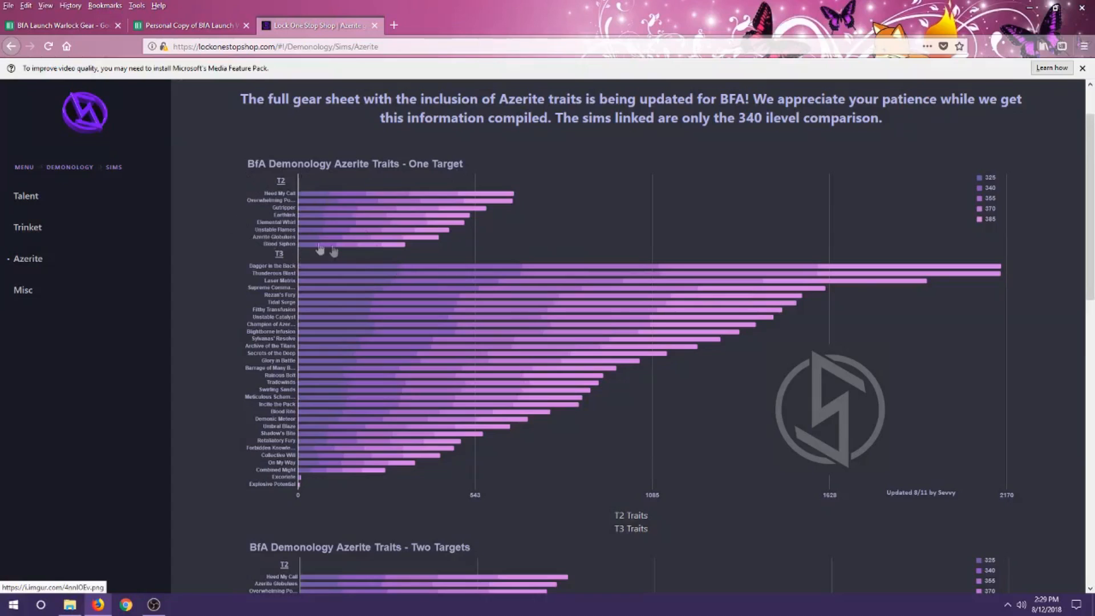
mouse_move(510, 244)
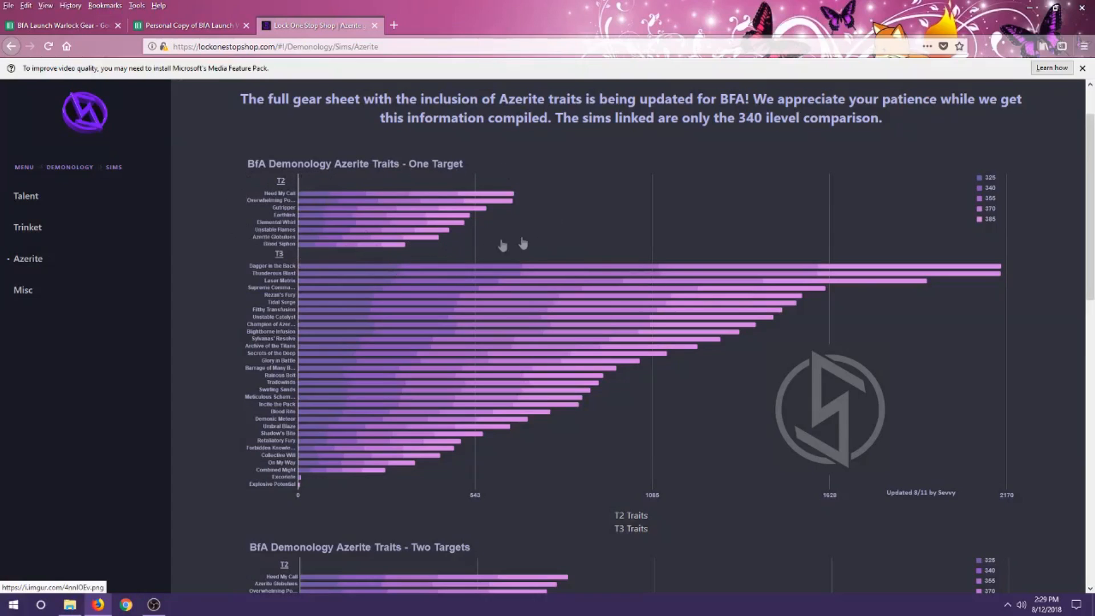
mouse_move(344, 516)
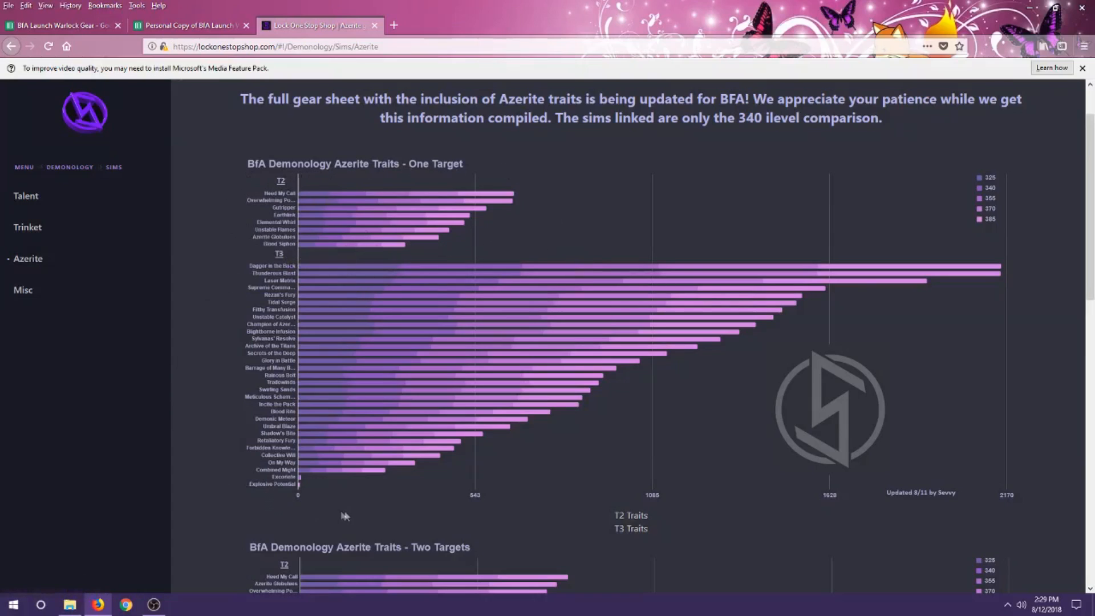
mouse_move(428, 255)
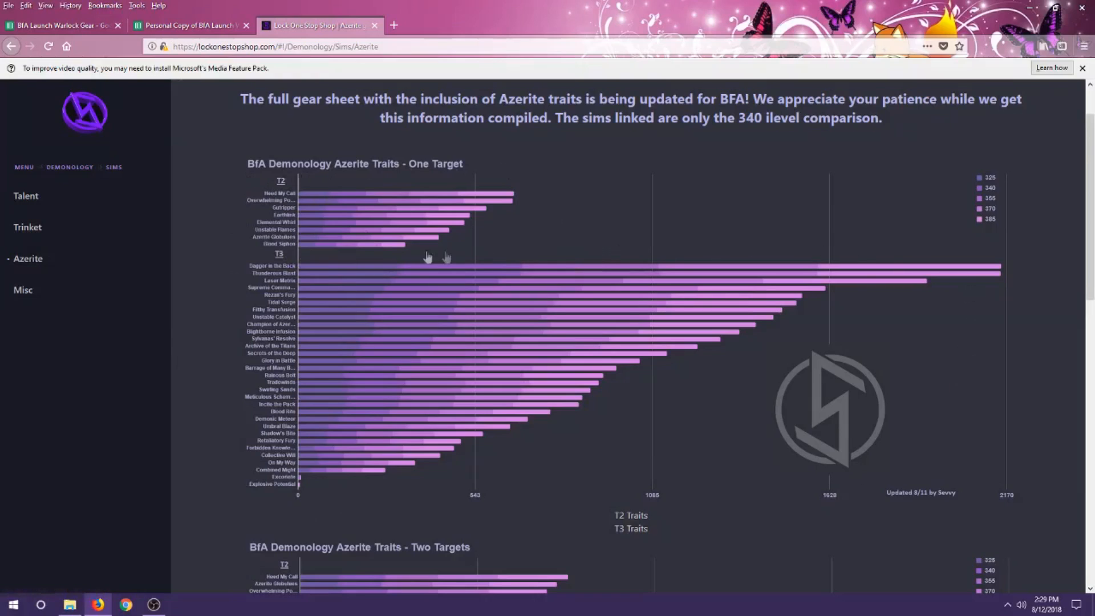
mouse_move(869, 442)
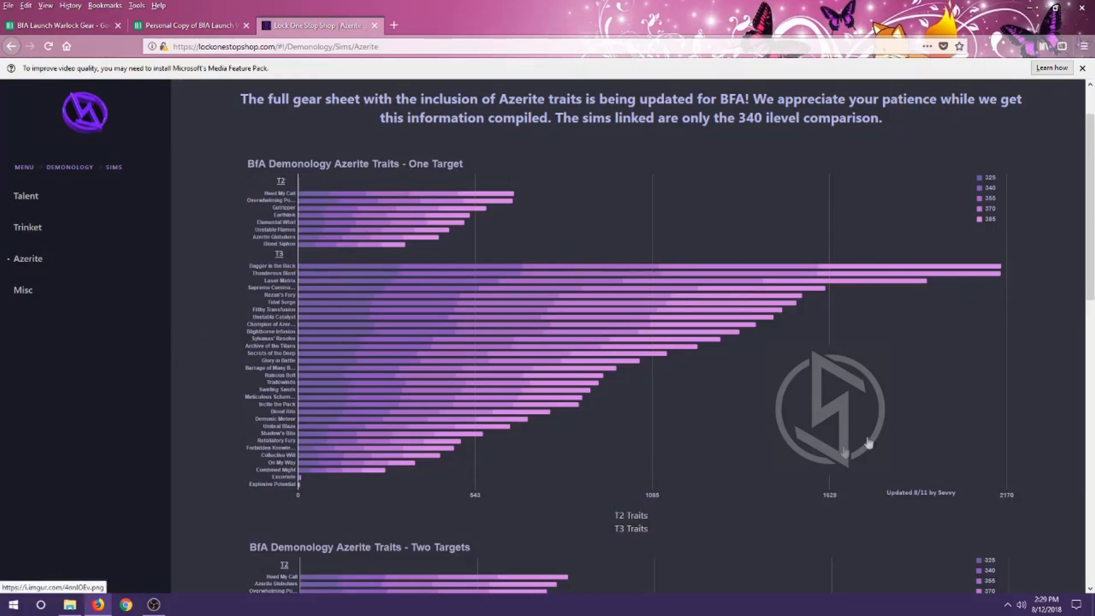
mouse_move(519, 520)
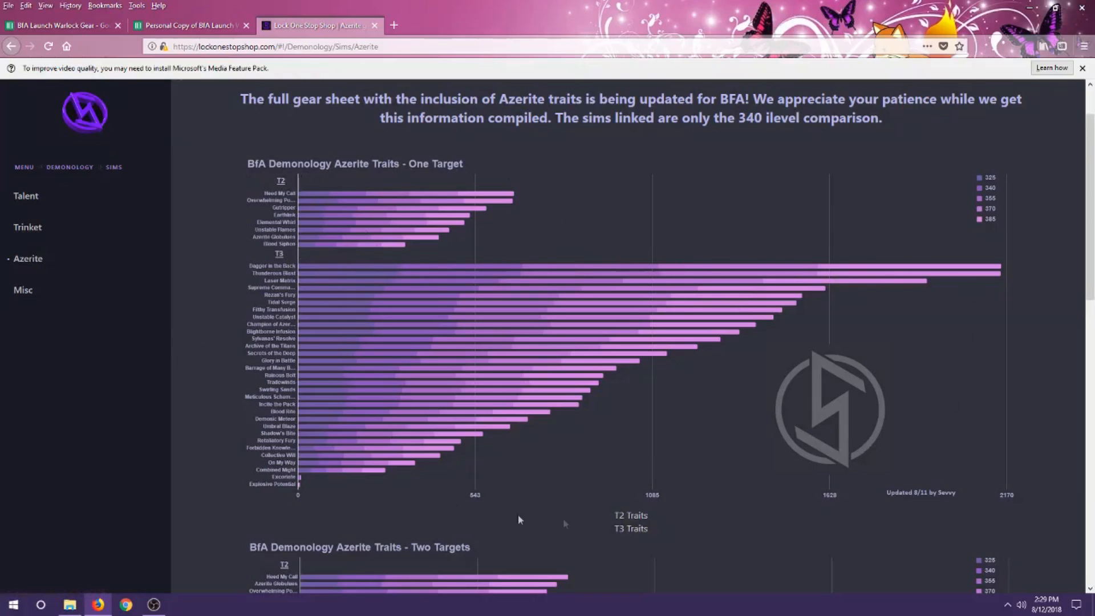
mouse_move(391, 278)
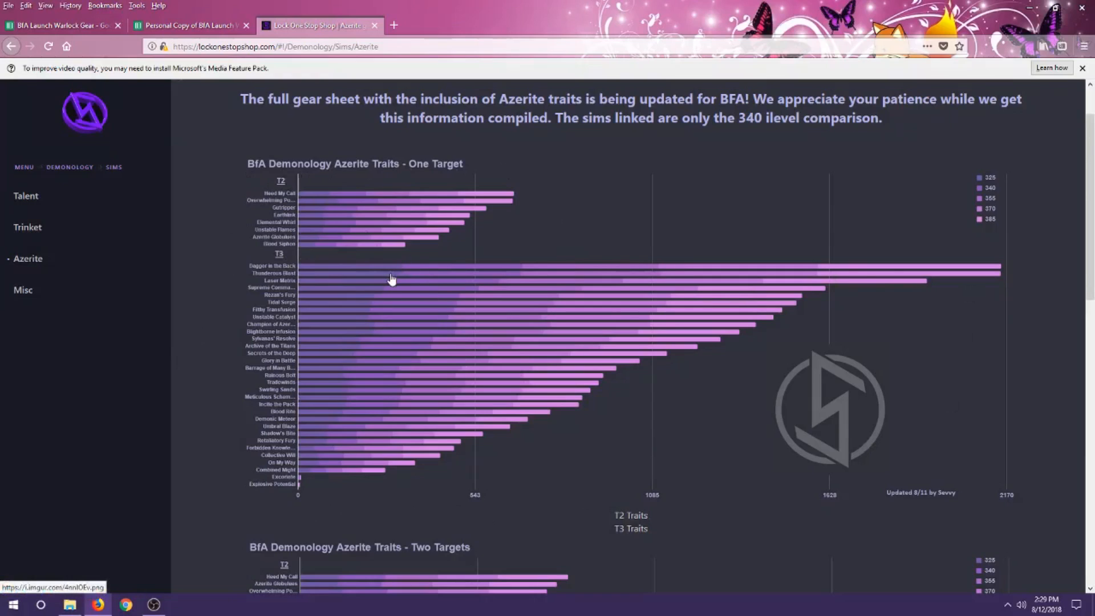
mouse_move(401, 273)
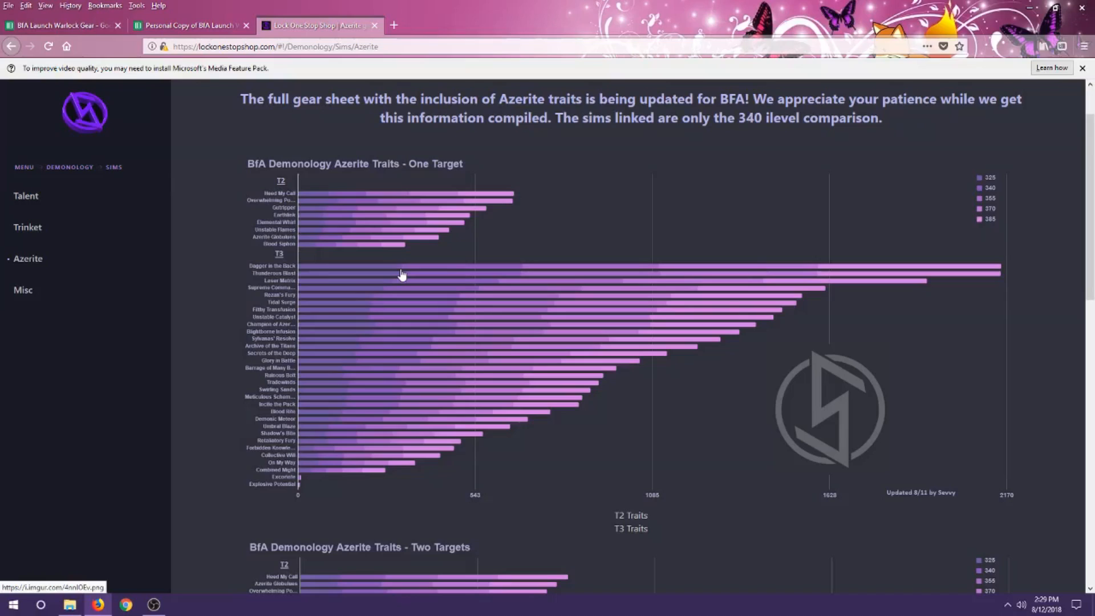
mouse_move(319, 400)
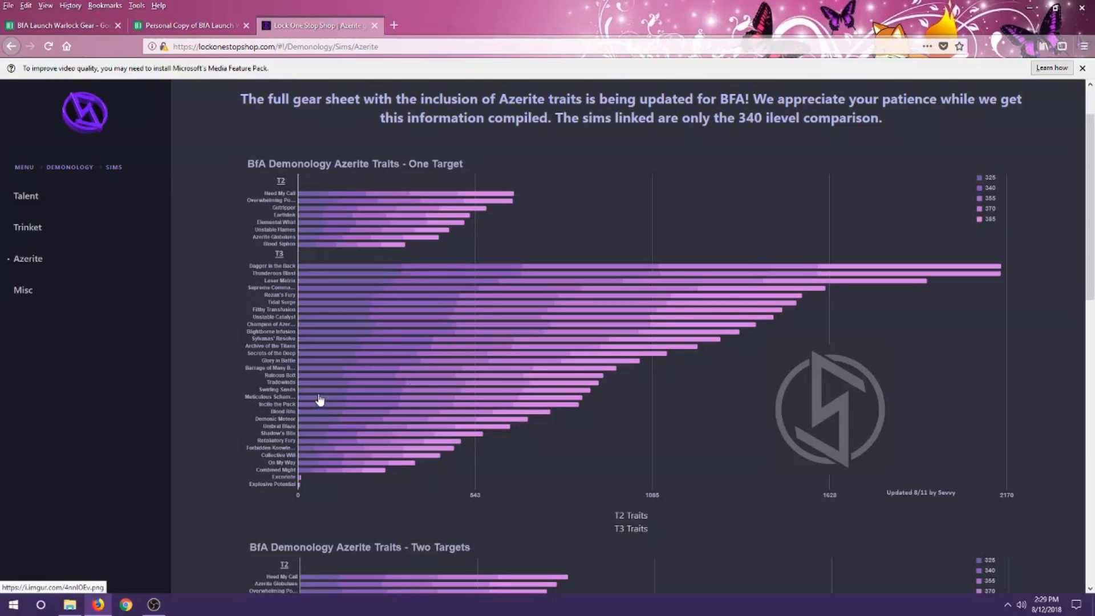
mouse_move(400, 277)
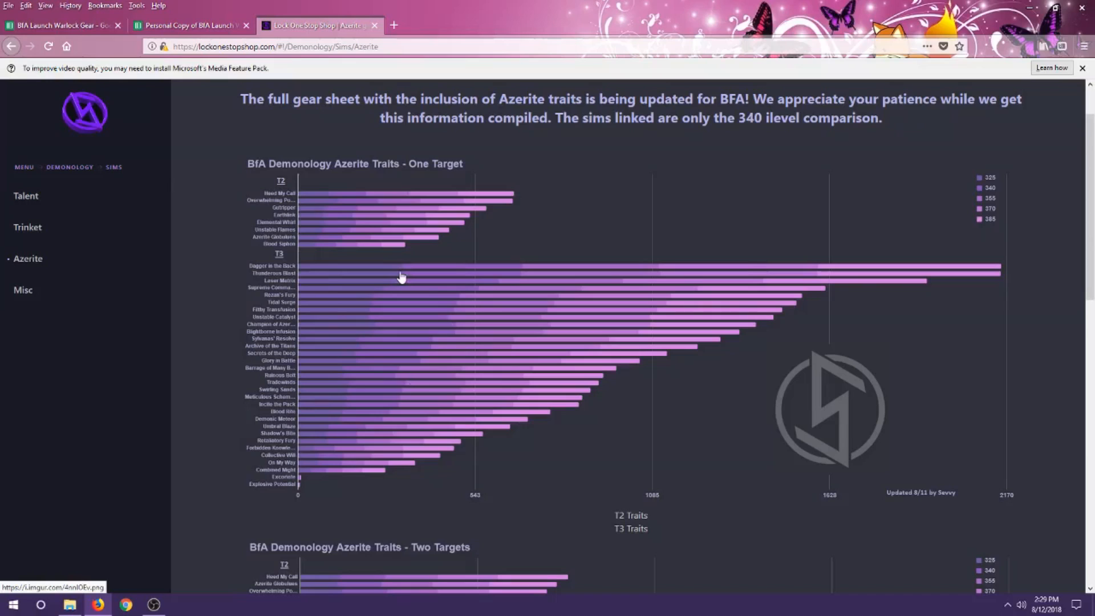
click(188, 26)
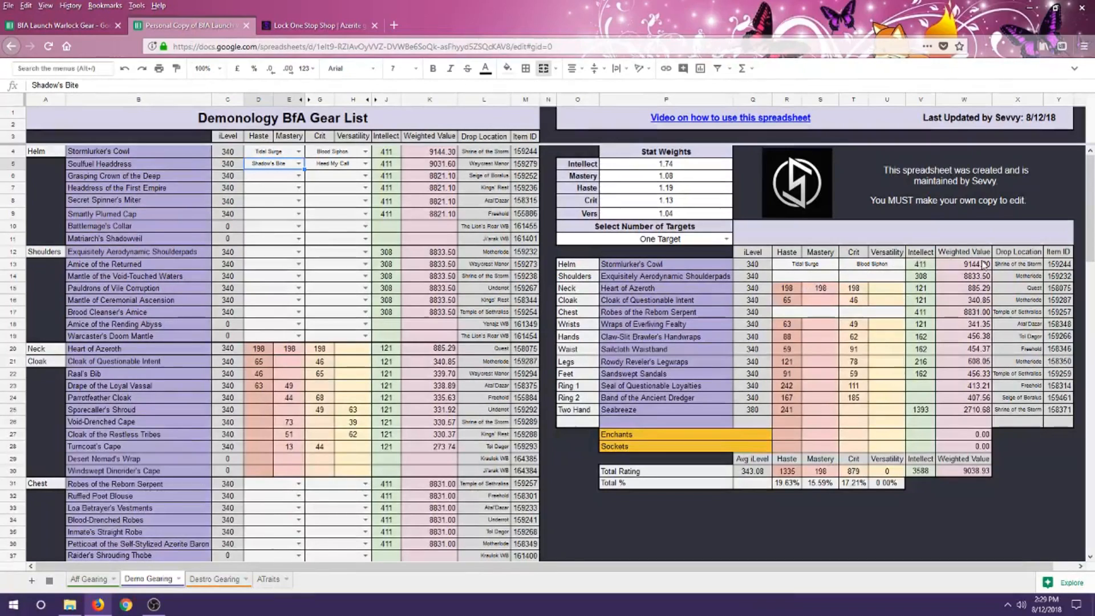
mouse_move(960, 286)
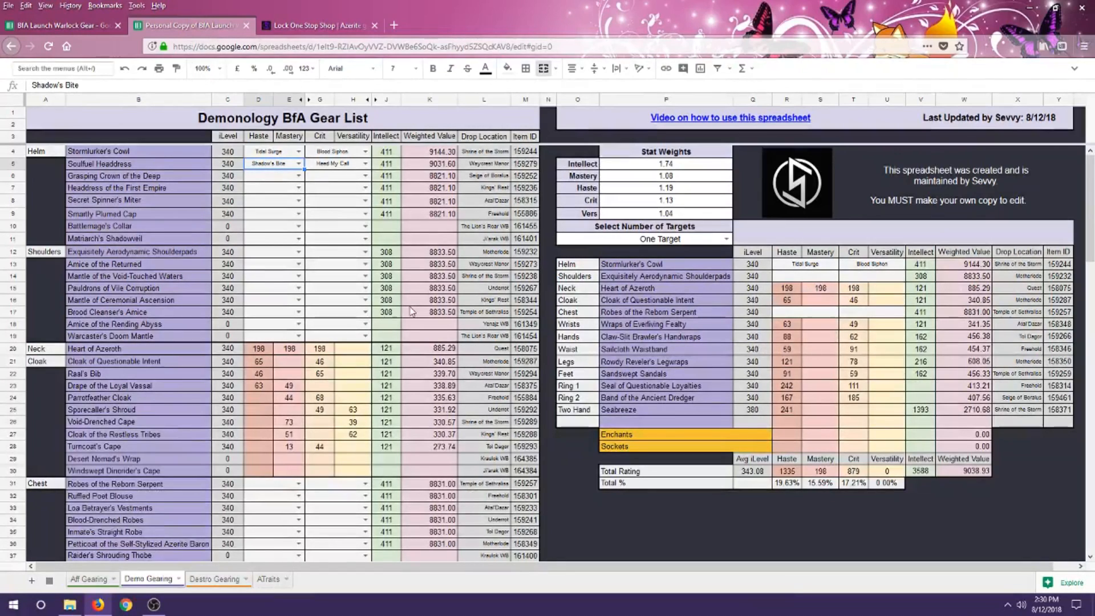
Give the shoulderpads Supreme Commander and Unstable Flames, and Ruffled Poet Blouse Gutripper as its second trait
click(297, 251)
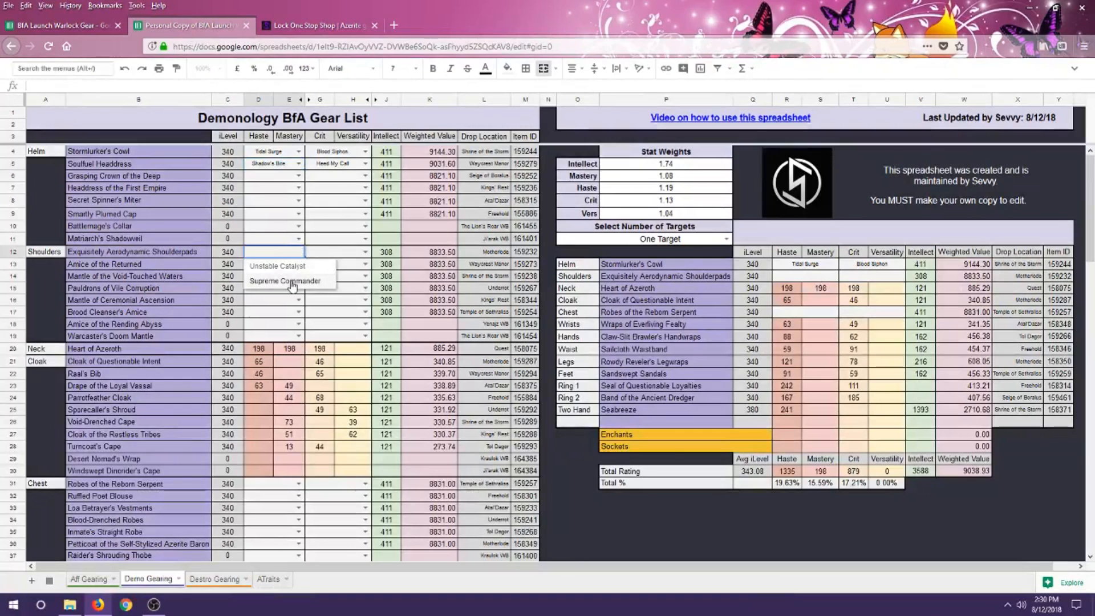
click(285, 280)
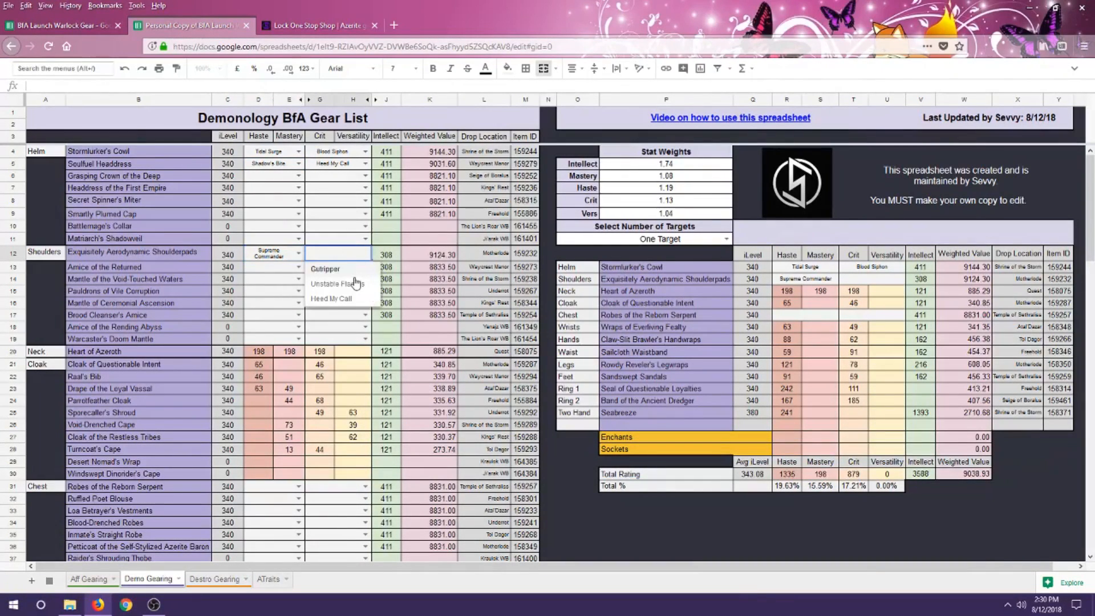
click(340, 284)
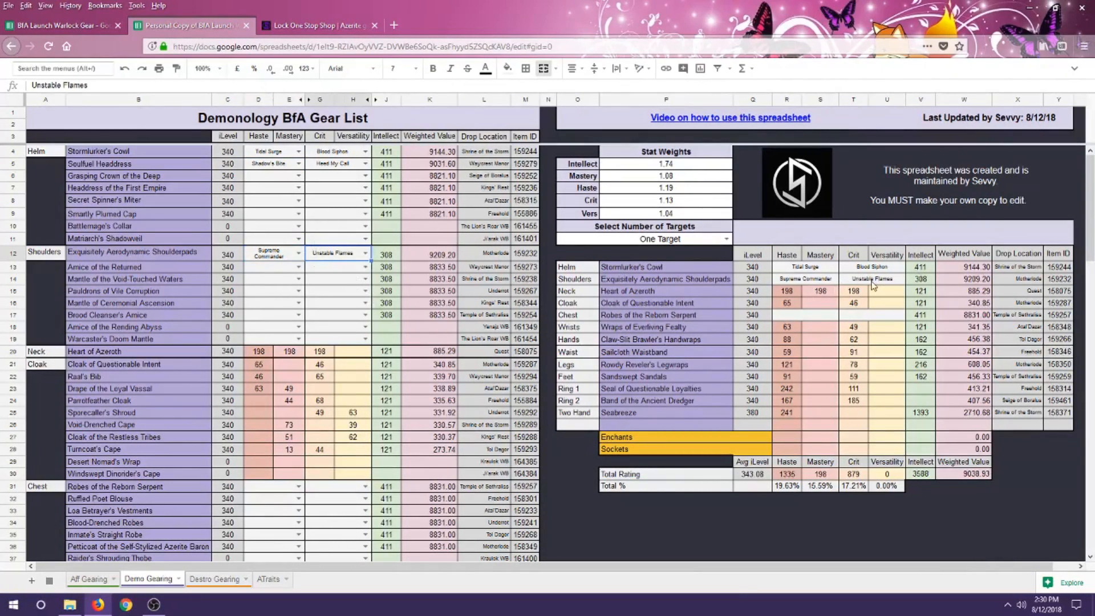
scroll(down, 3)
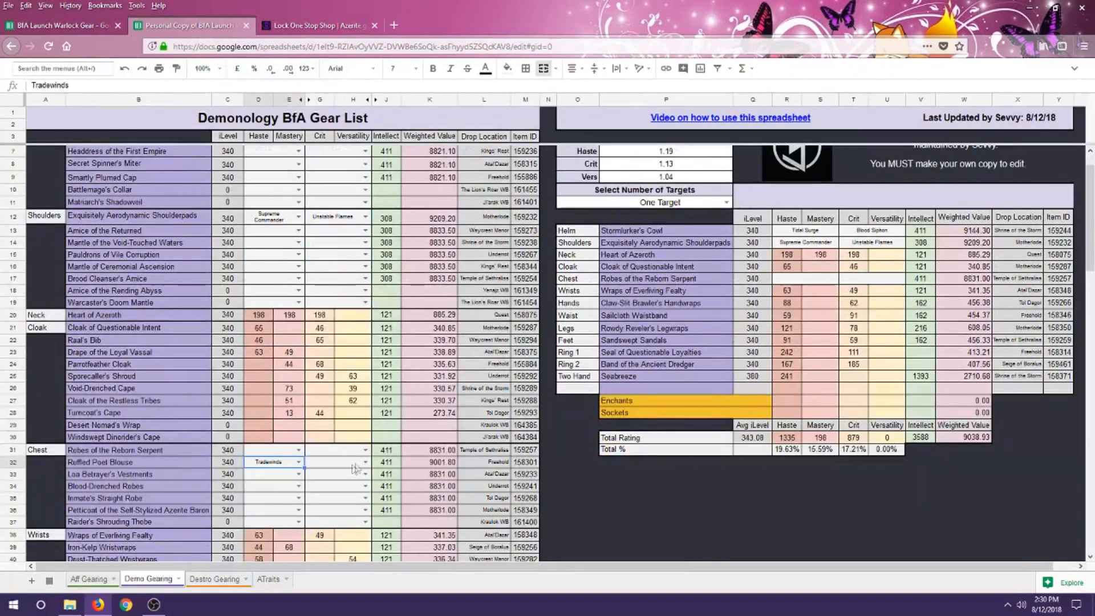
click(337, 449)
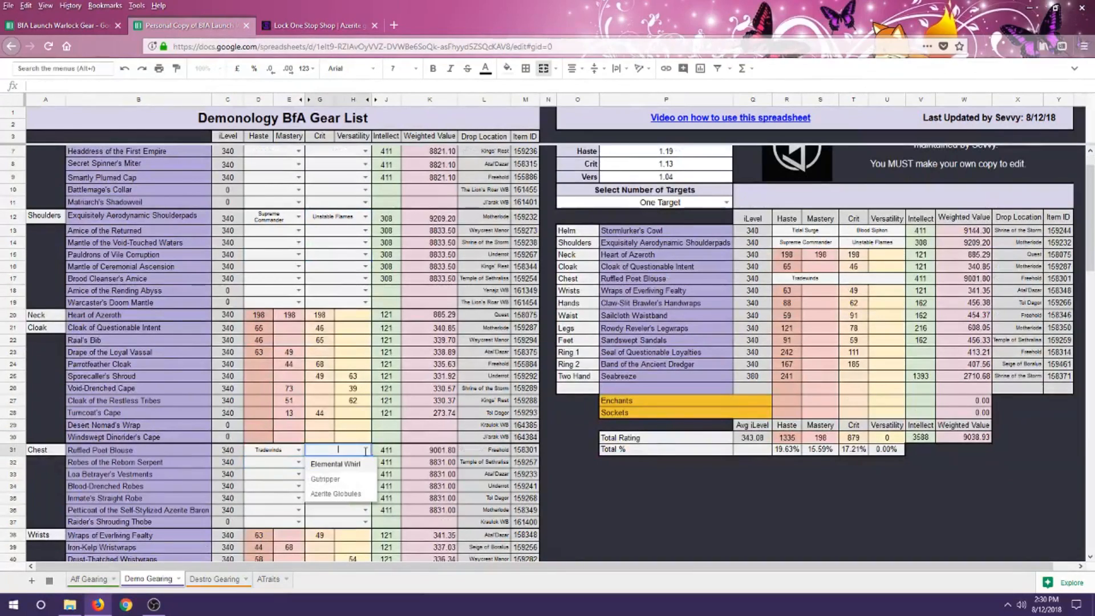
click(325, 478)
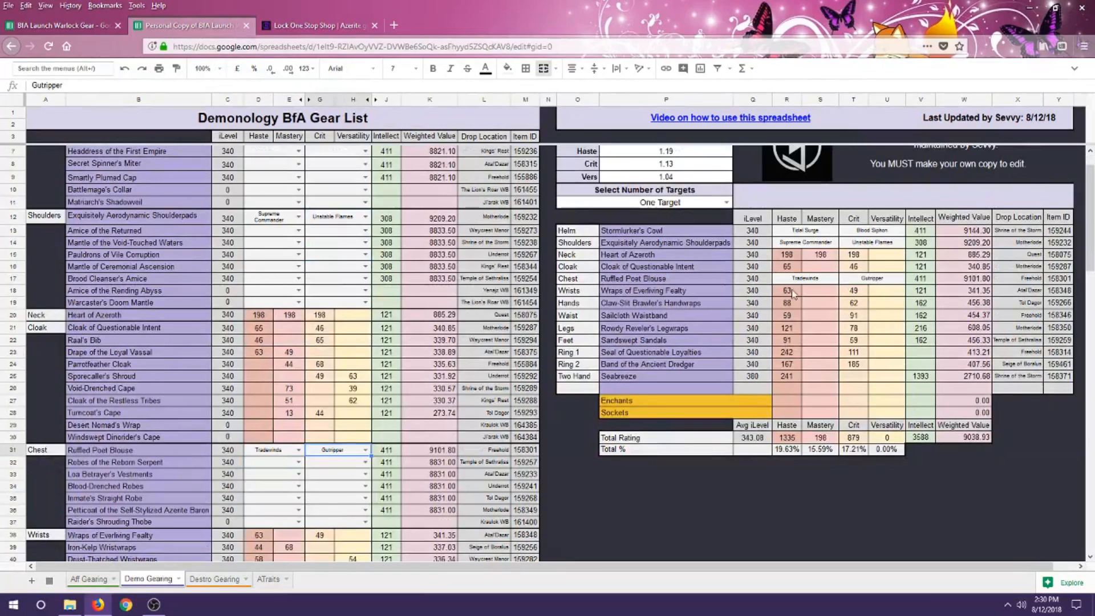
mouse_move(948, 323)
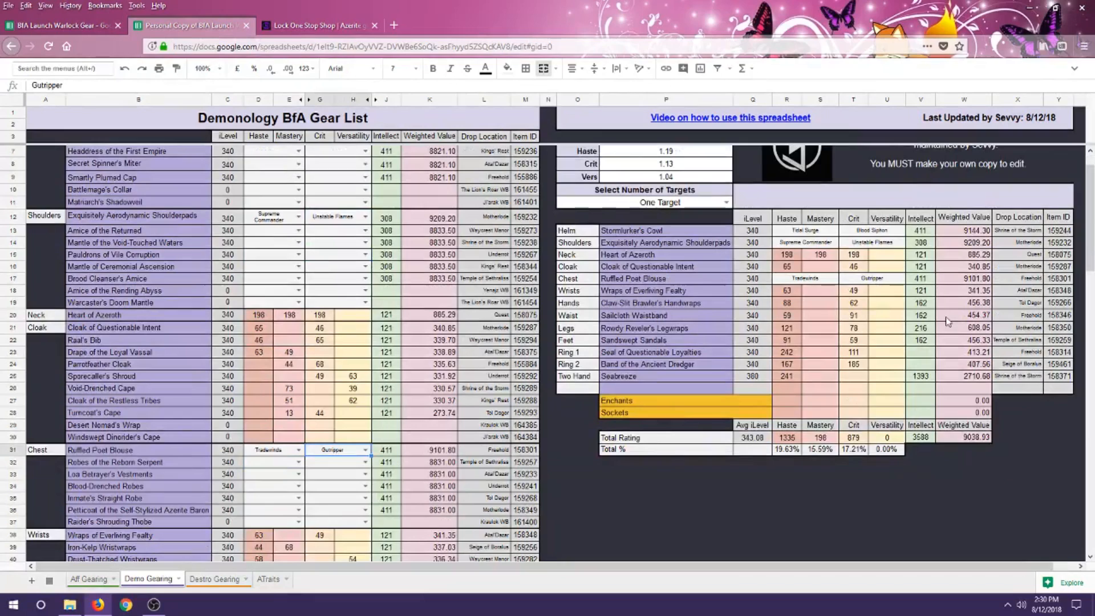
mouse_move(885, 347)
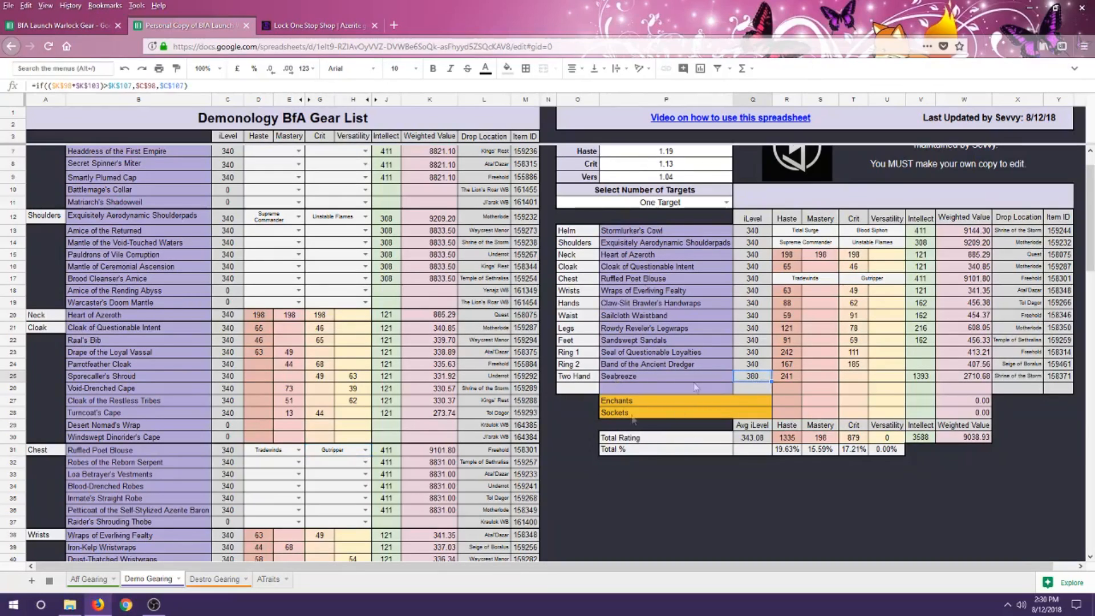
Change Seabreeze's item level from 380 to 340 in the Two Hand rows
scroll(down, 3)
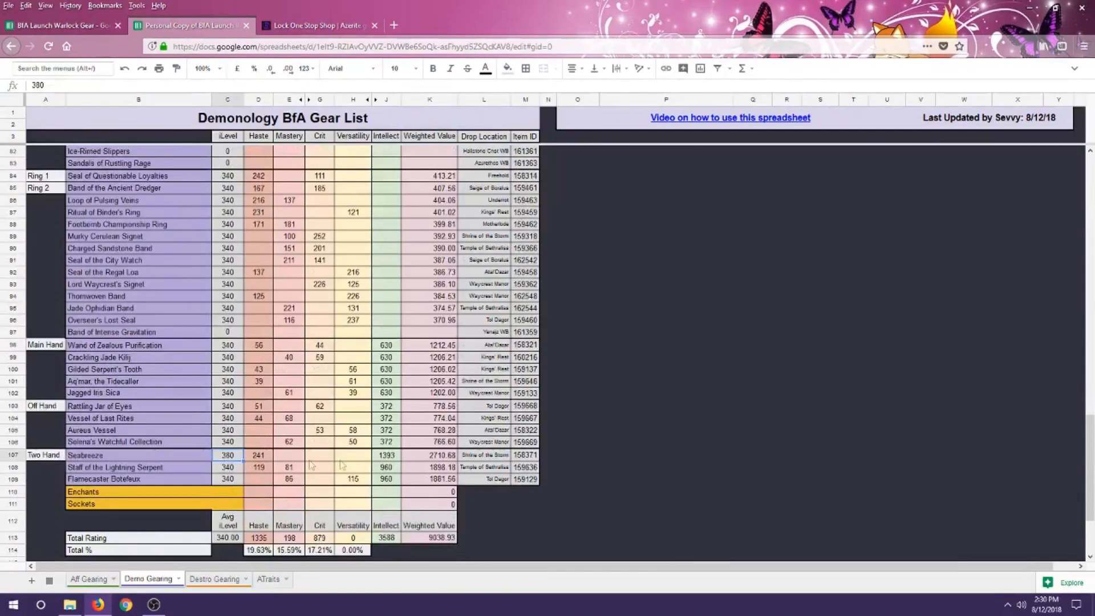
click(227, 466)
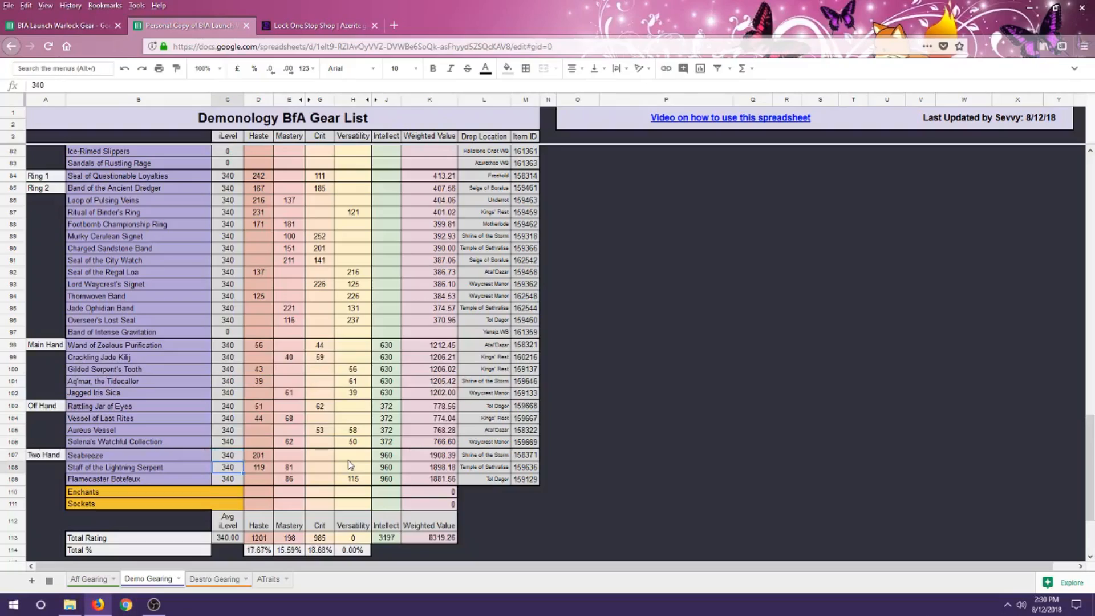
scroll(up, 3)
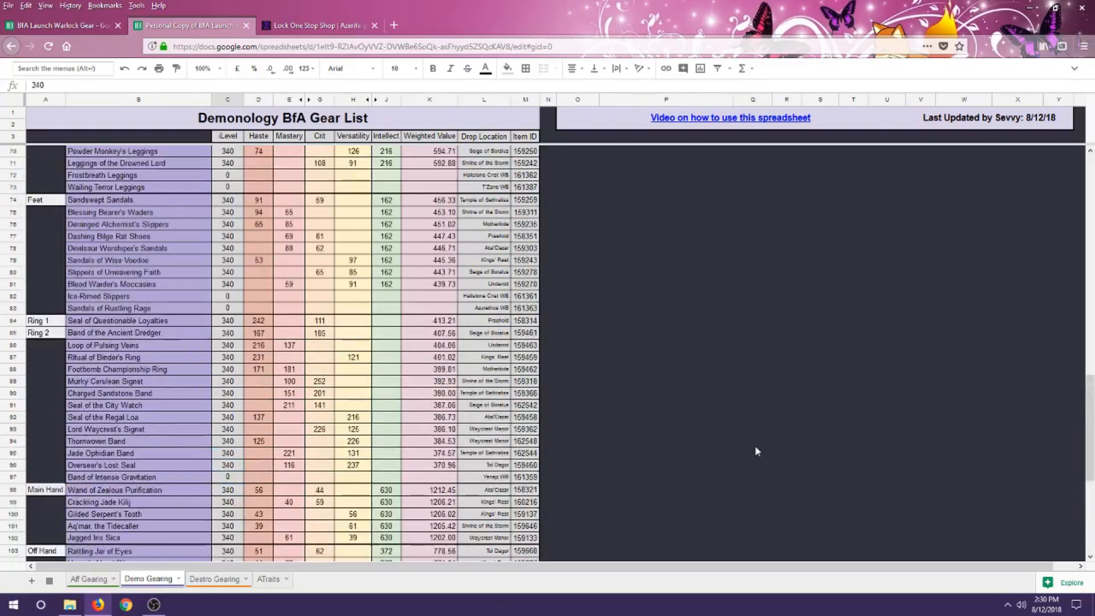
scroll(up, 3)
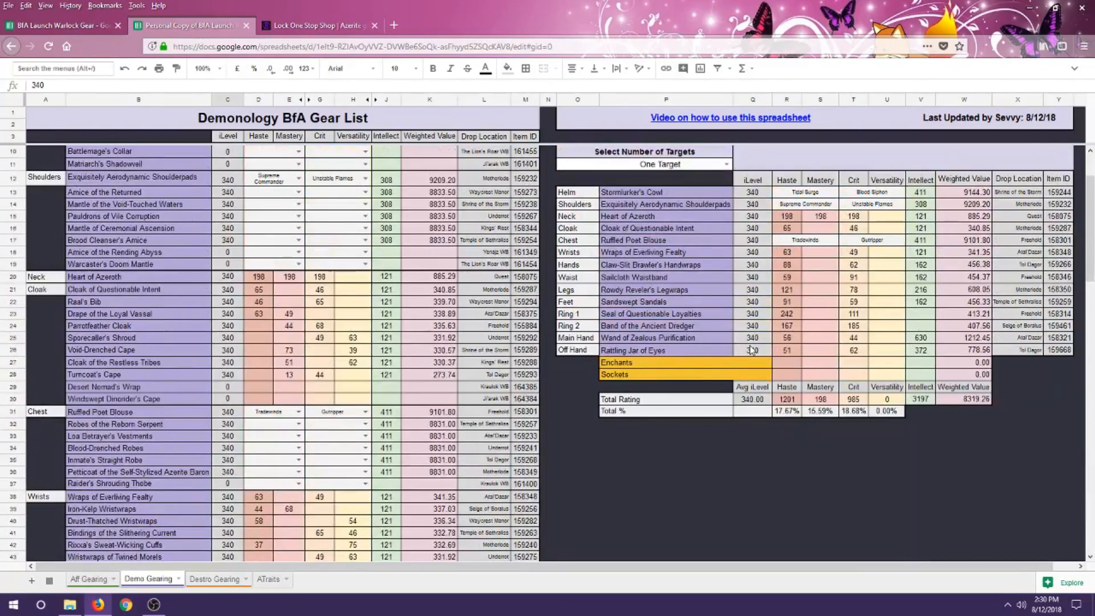
mouse_move(697, 343)
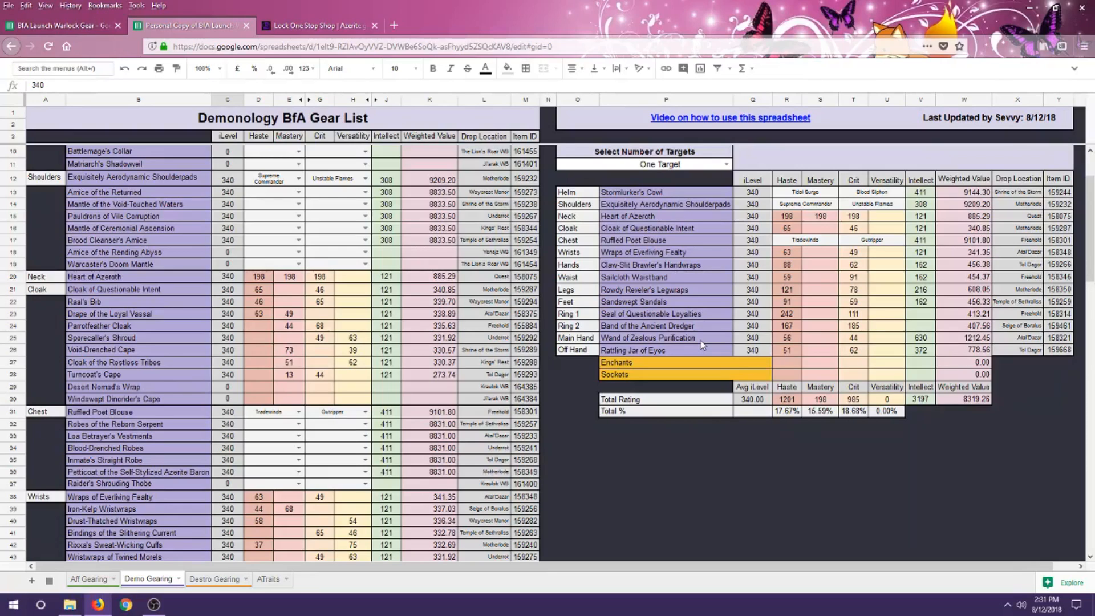
Give Amice of the Returned Supreme Commander and Elemental Whirl, and Robes of the Reborn Serpent Thunderous Blast and Azerite Globules
scroll(up, 3)
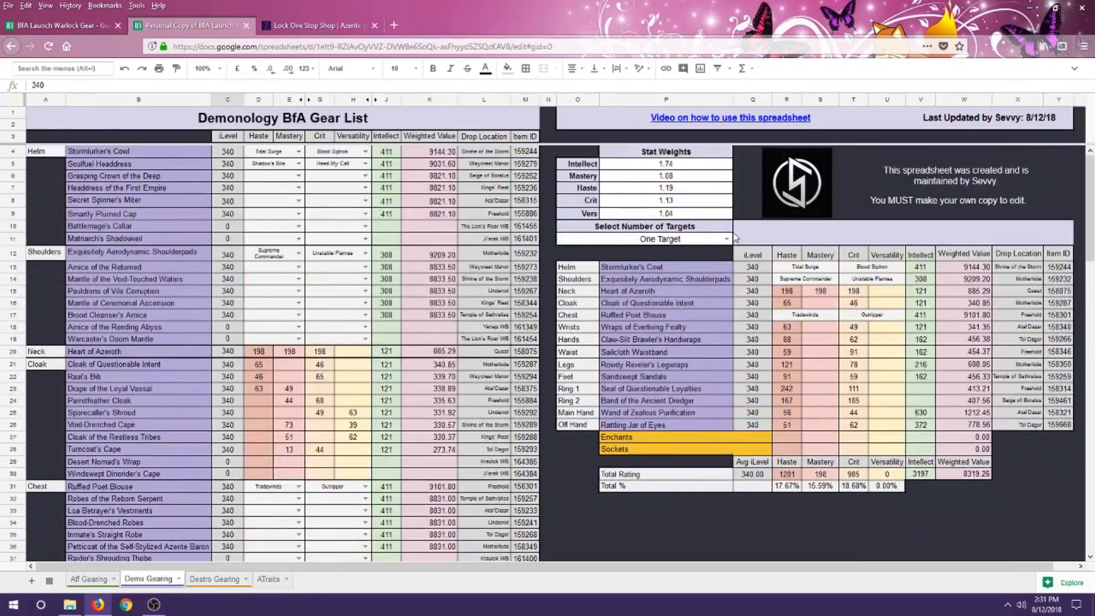
mouse_move(312, 269)
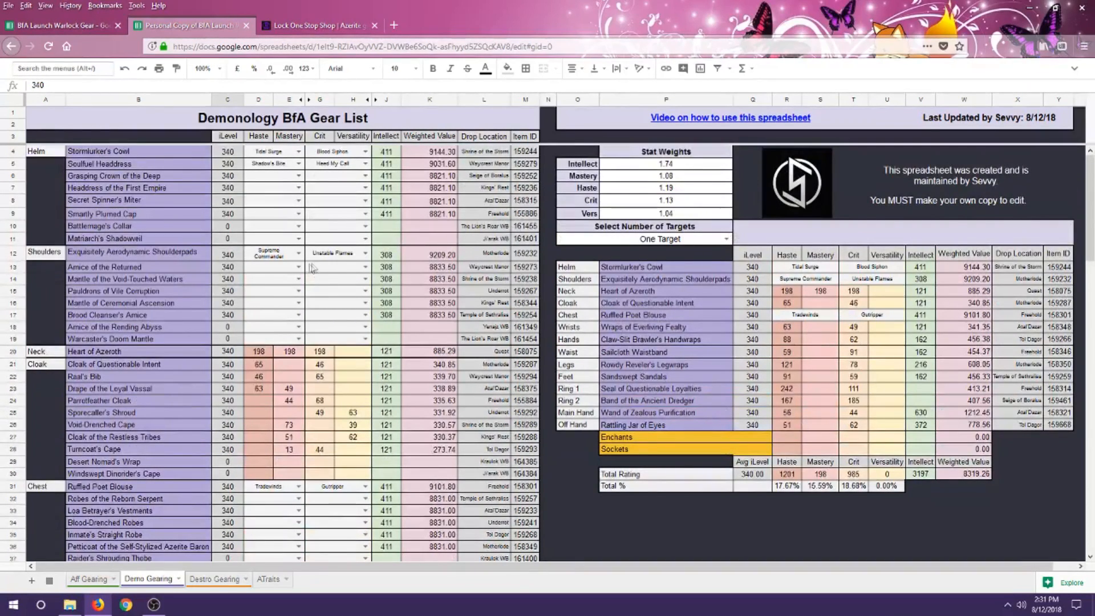
click(258, 266)
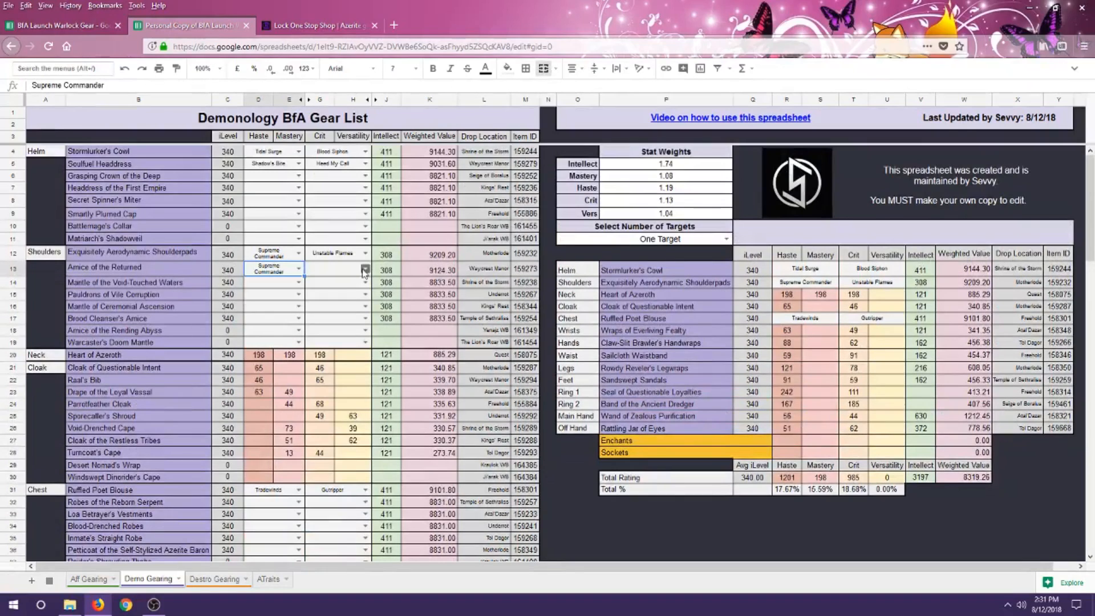
click(339, 267)
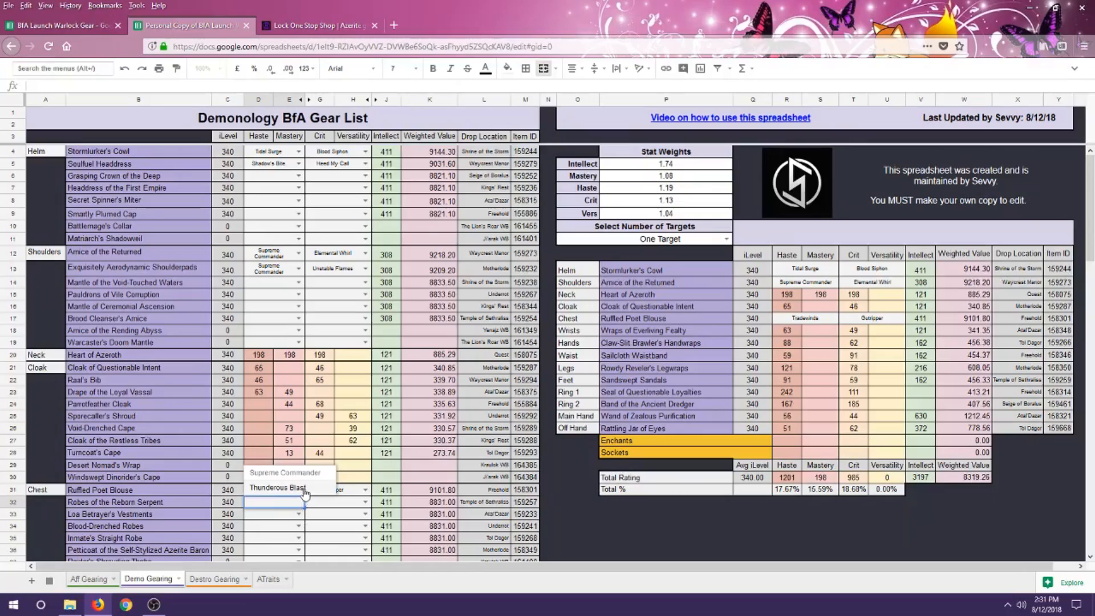
click(338, 502)
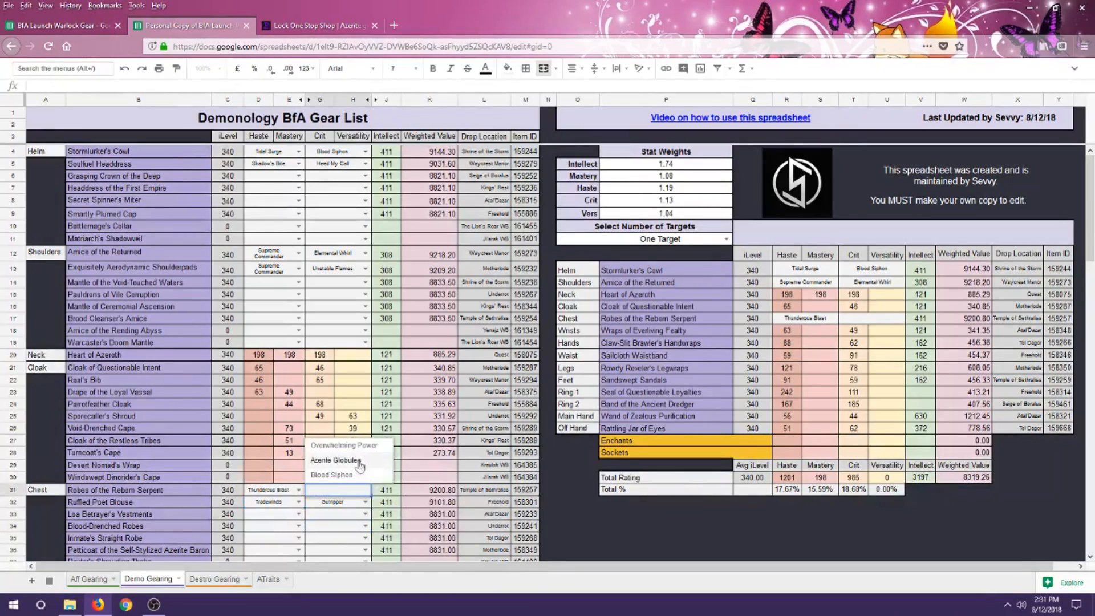
click(335, 459)
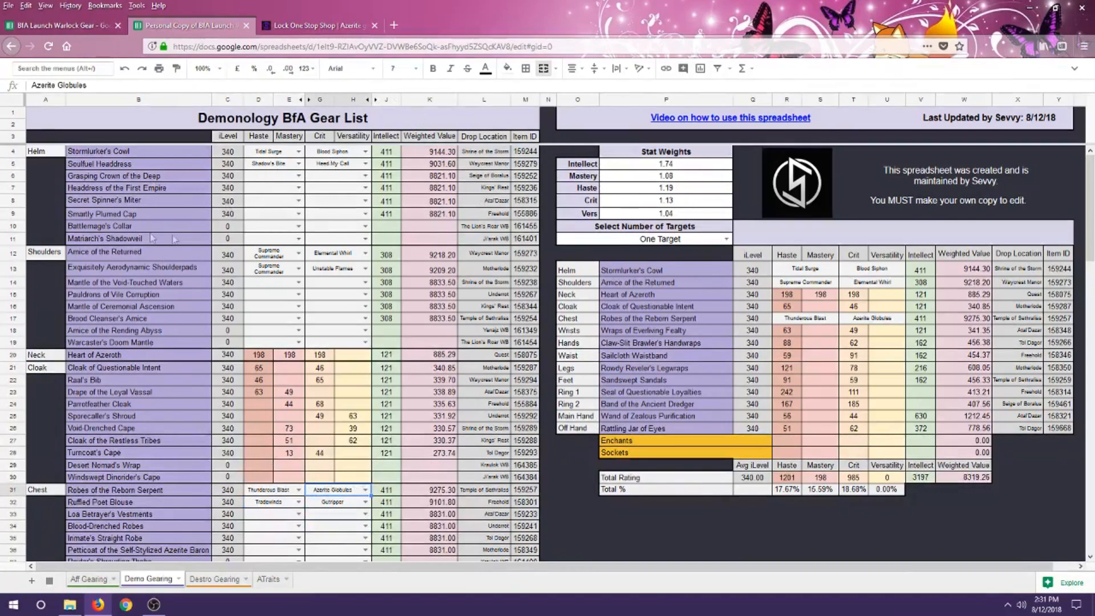
mouse_move(369, 447)
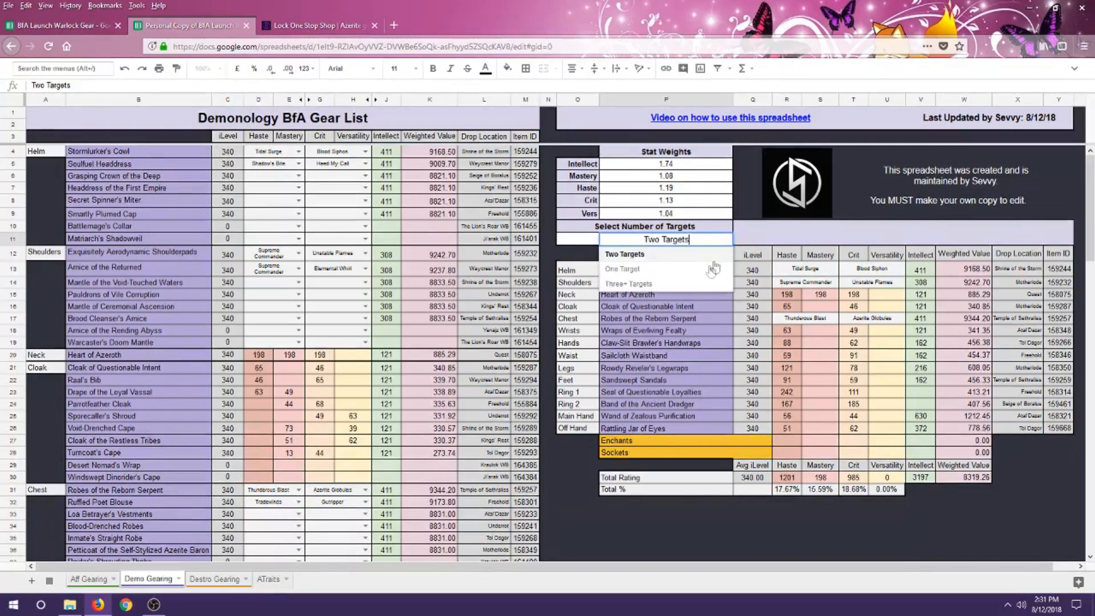
mouse_move(694, 286)
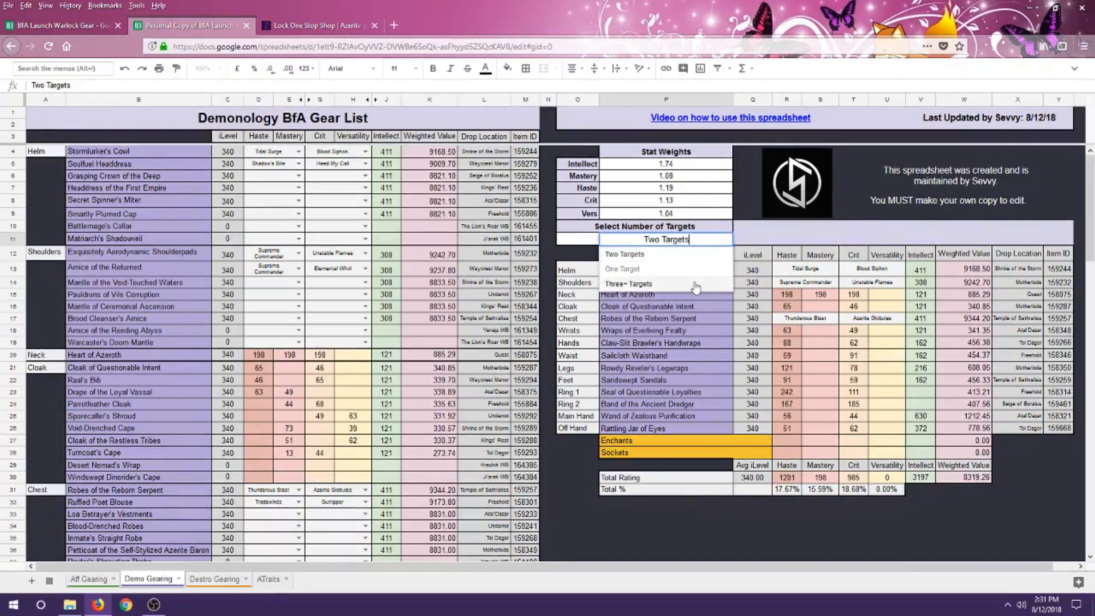
Set the Demonology gear list's target count to Three+ Targets
click(627, 284)
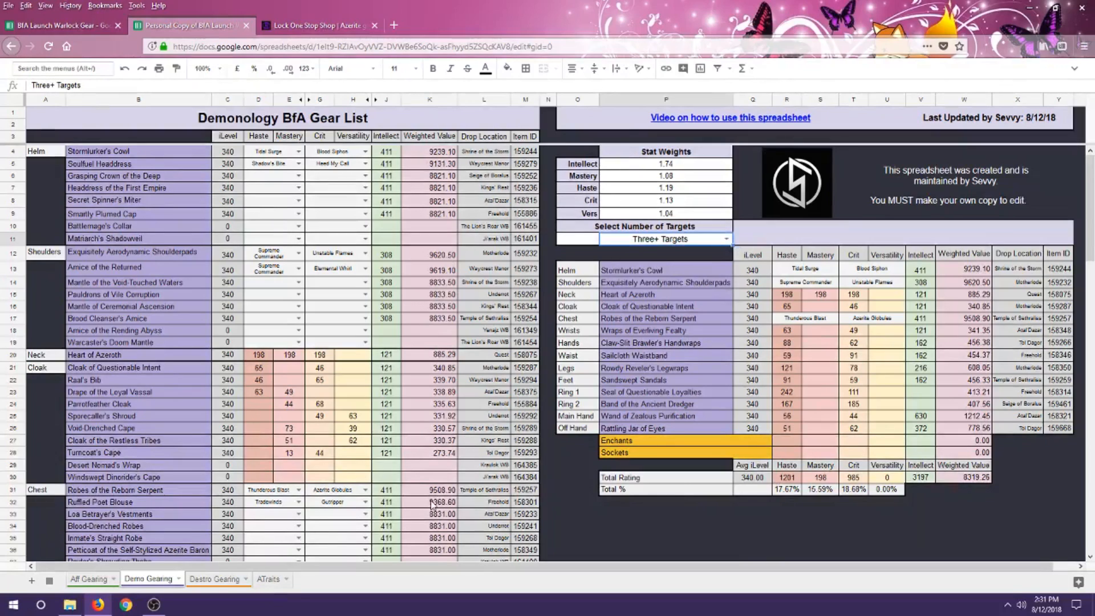
mouse_move(999, 450)
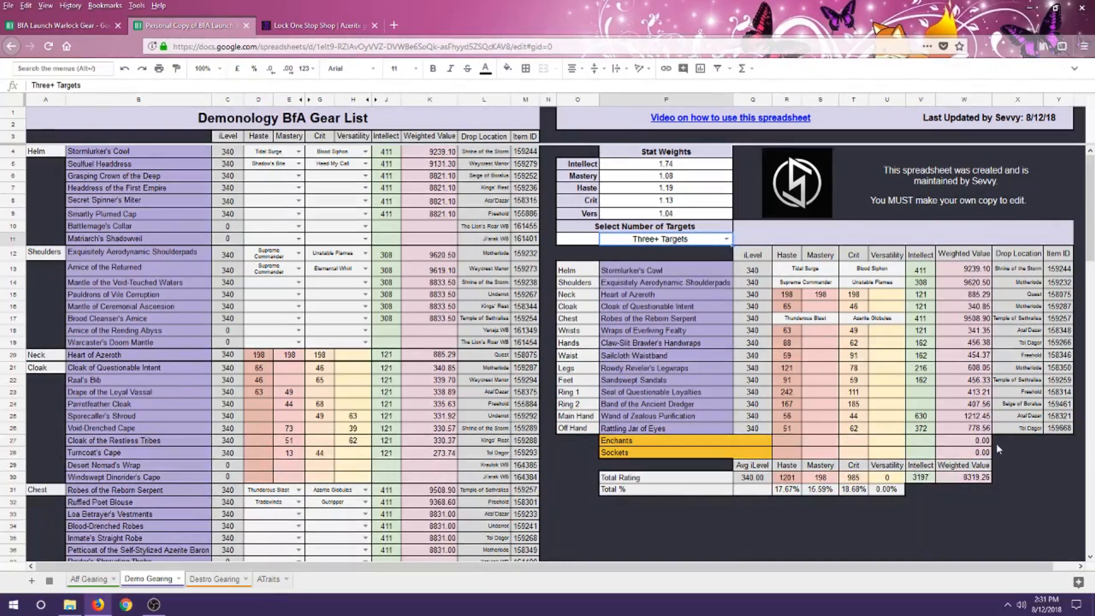
mouse_move(1007, 445)
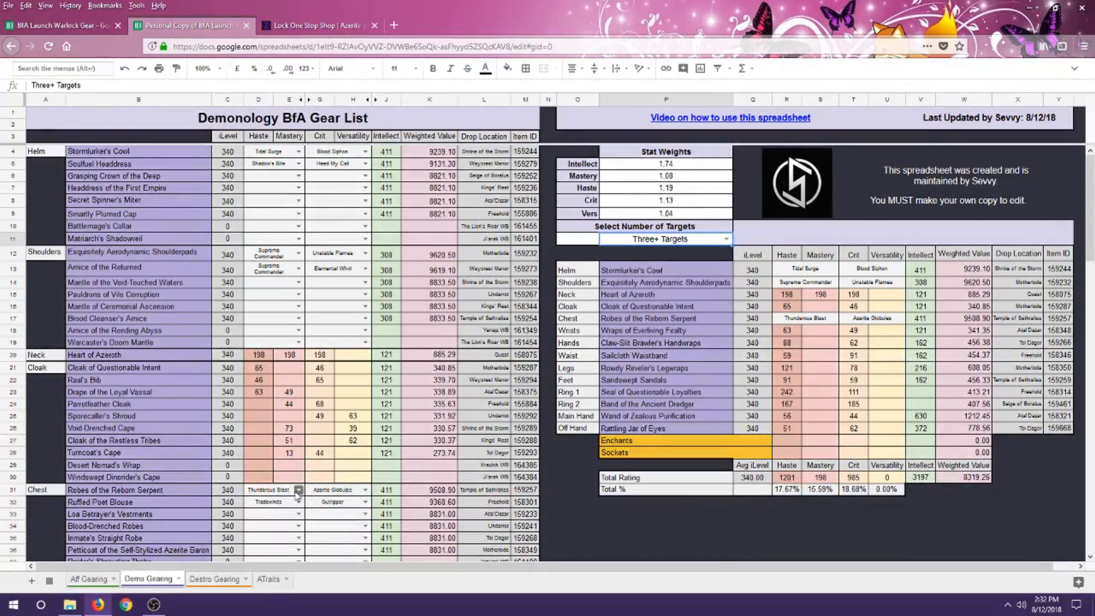
mouse_move(192, 535)
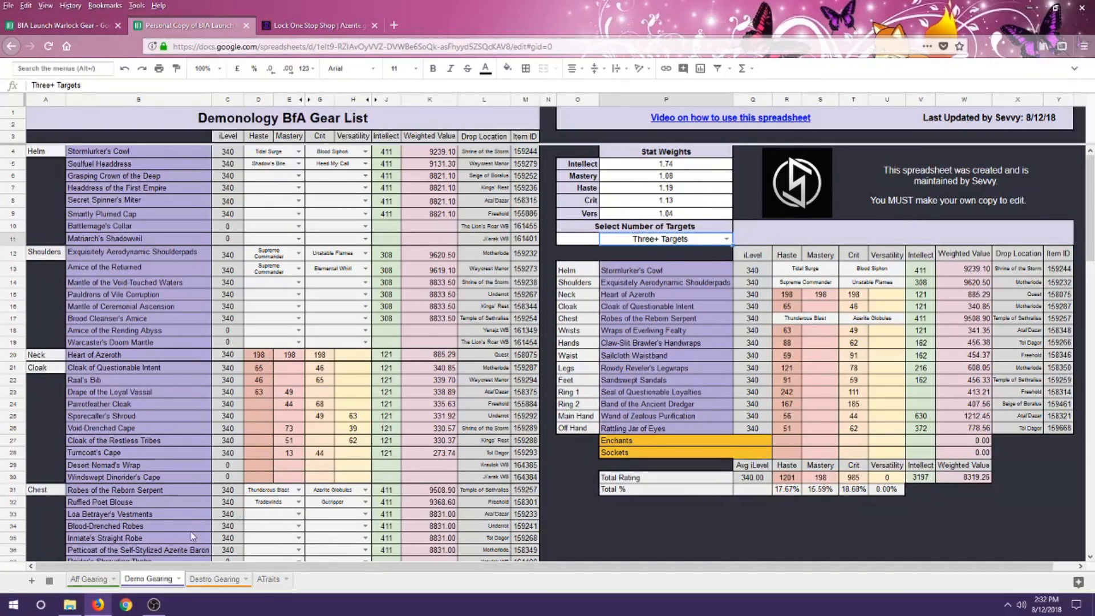
mouse_move(260, 545)
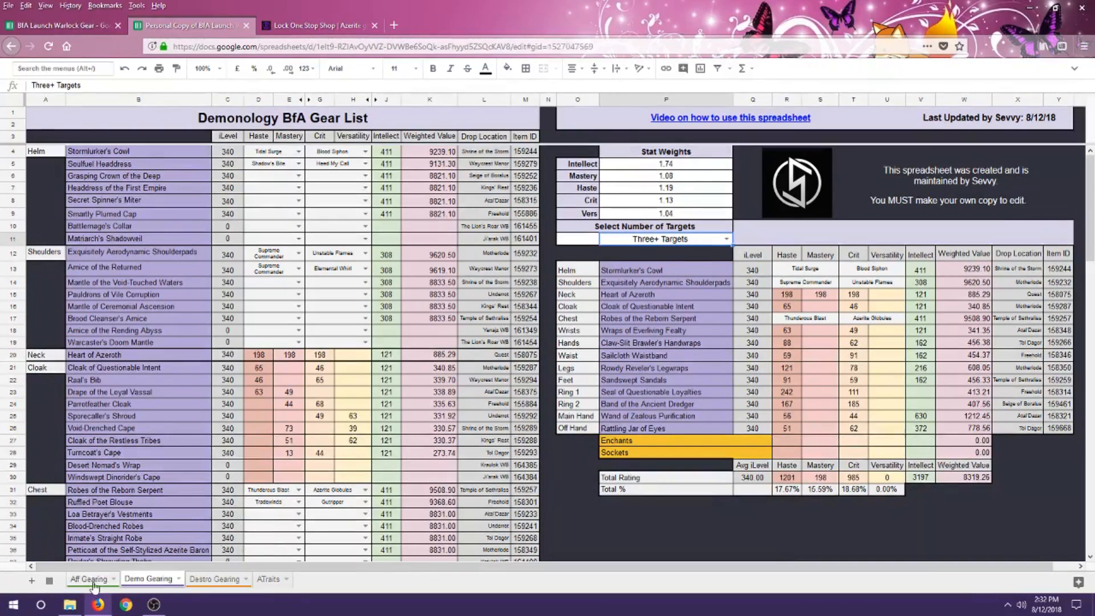
Review an Affliction helm's trait choices on the Aff Gearing sheet, then return to Demo Gearing
click(88, 578)
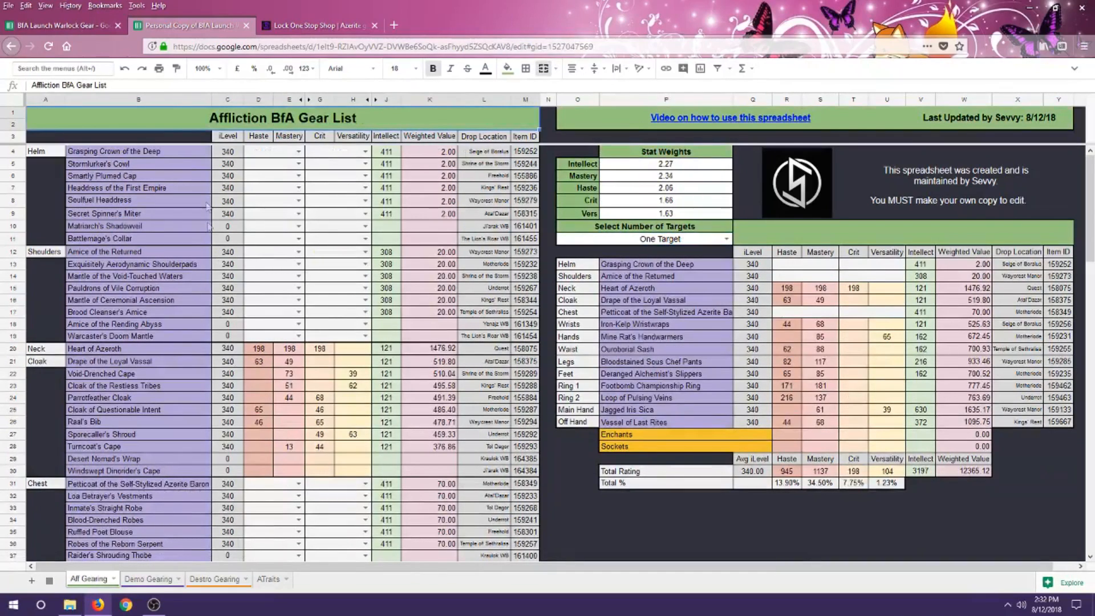
click(273, 150)
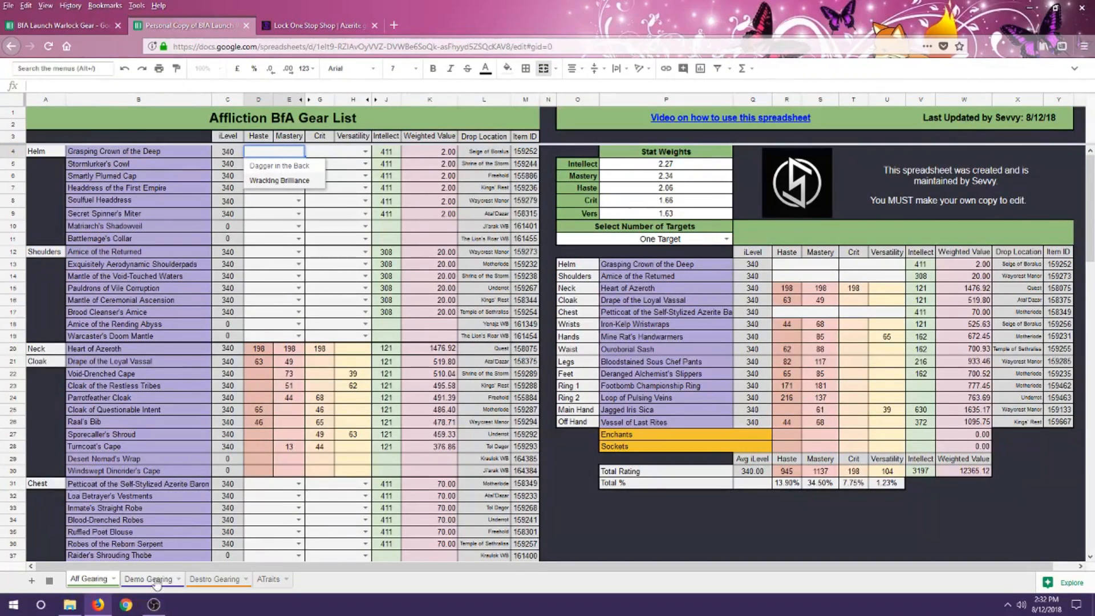
click(147, 580)
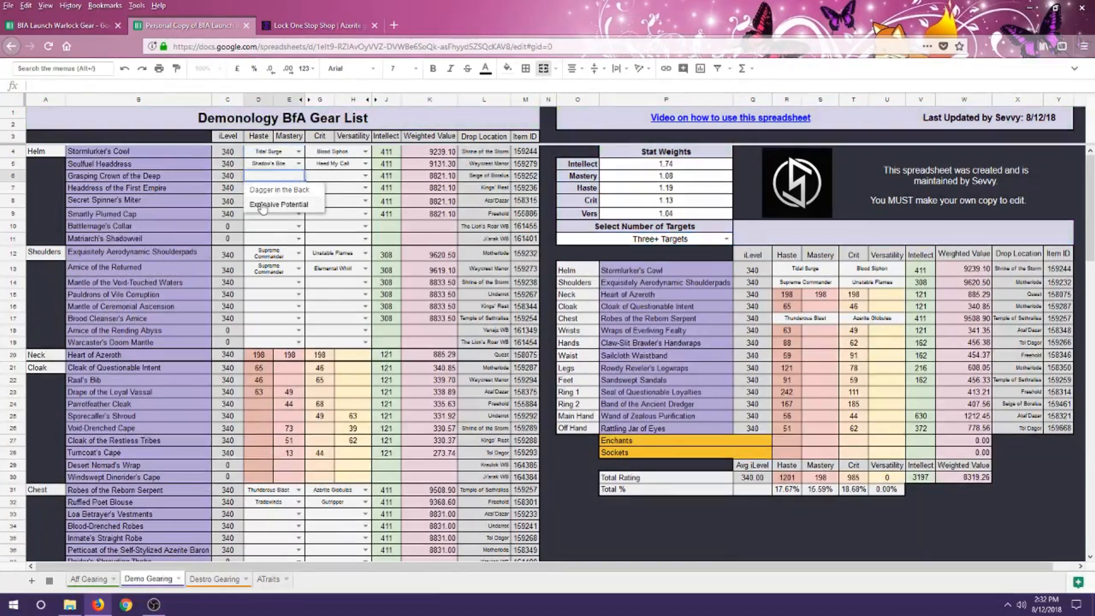
Review trait choices for Grasping Crown of the Deep on the Destro Gearing sheet without picking one
click(213, 578)
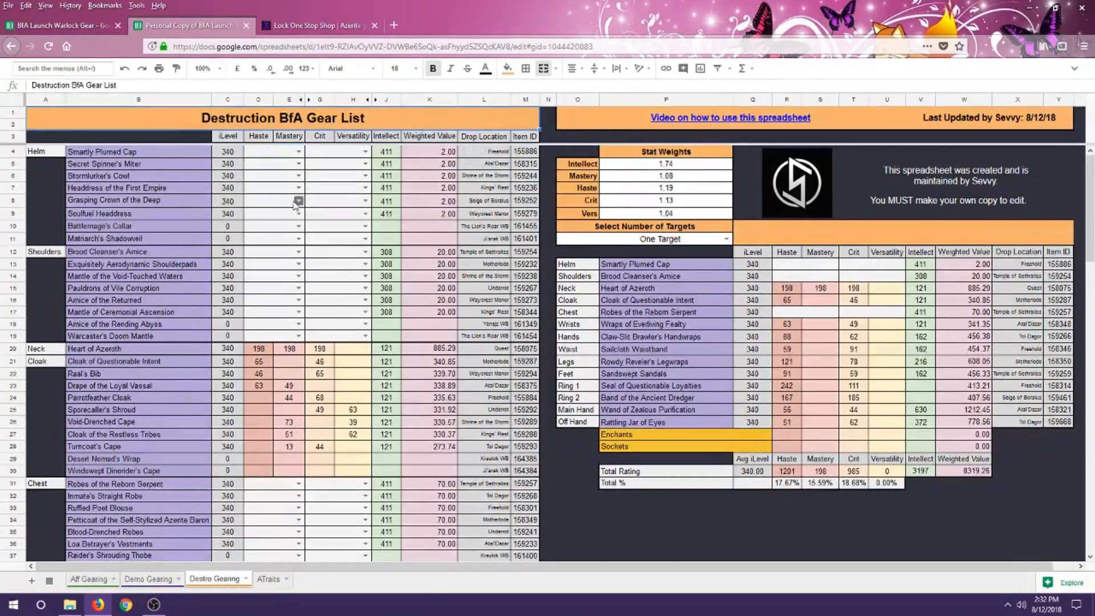
click(296, 189)
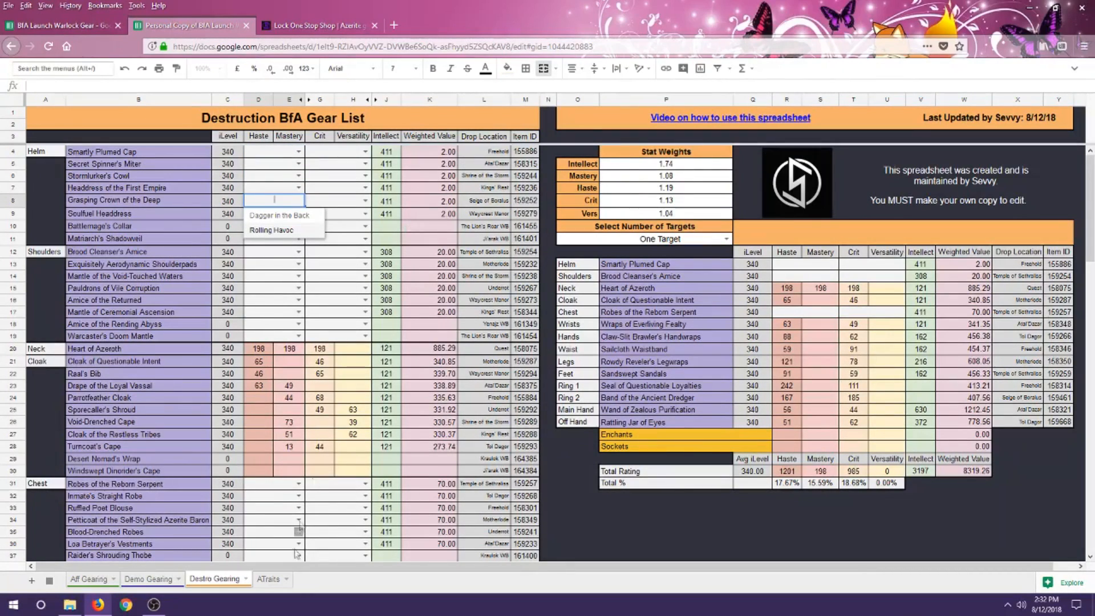
click(267, 578)
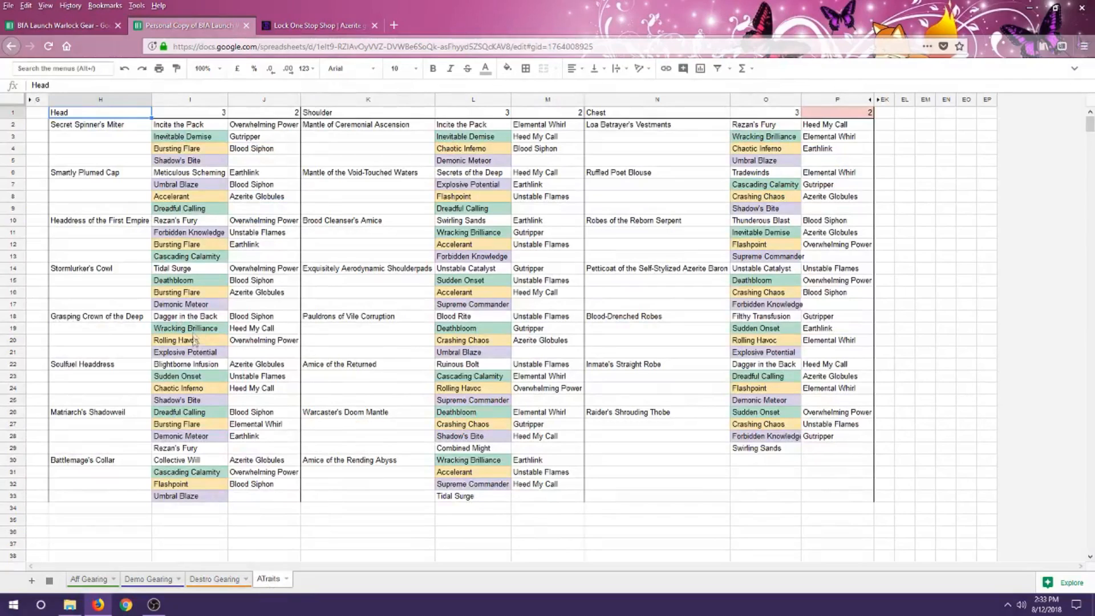
mouse_move(202, 343)
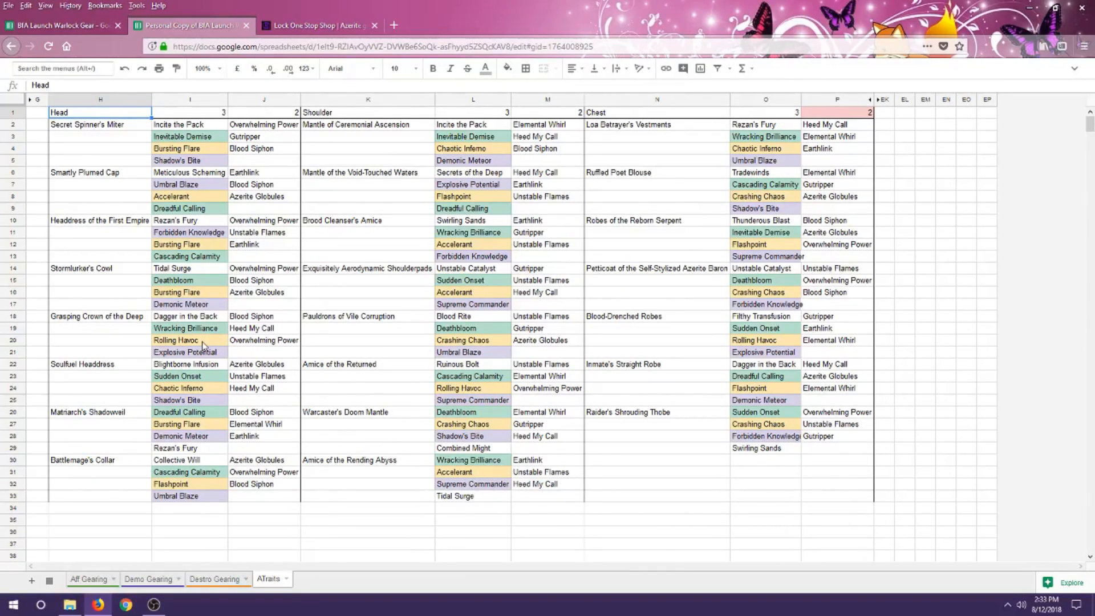
mouse_move(210, 353)
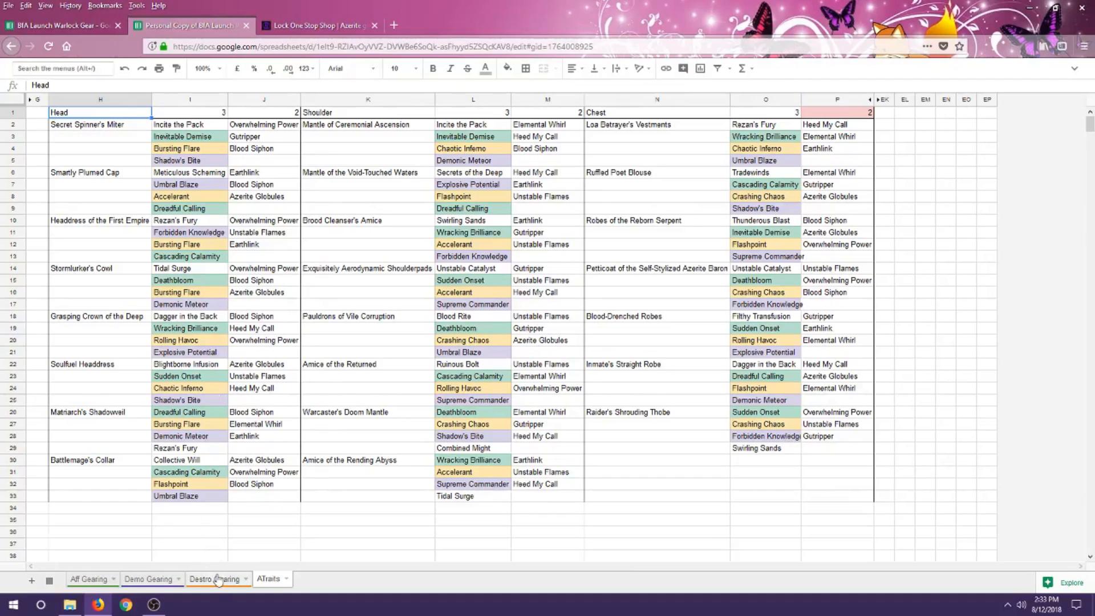
Set the Demonology gear list to One Target and check the Soulfuel Headdress trait
click(147, 579)
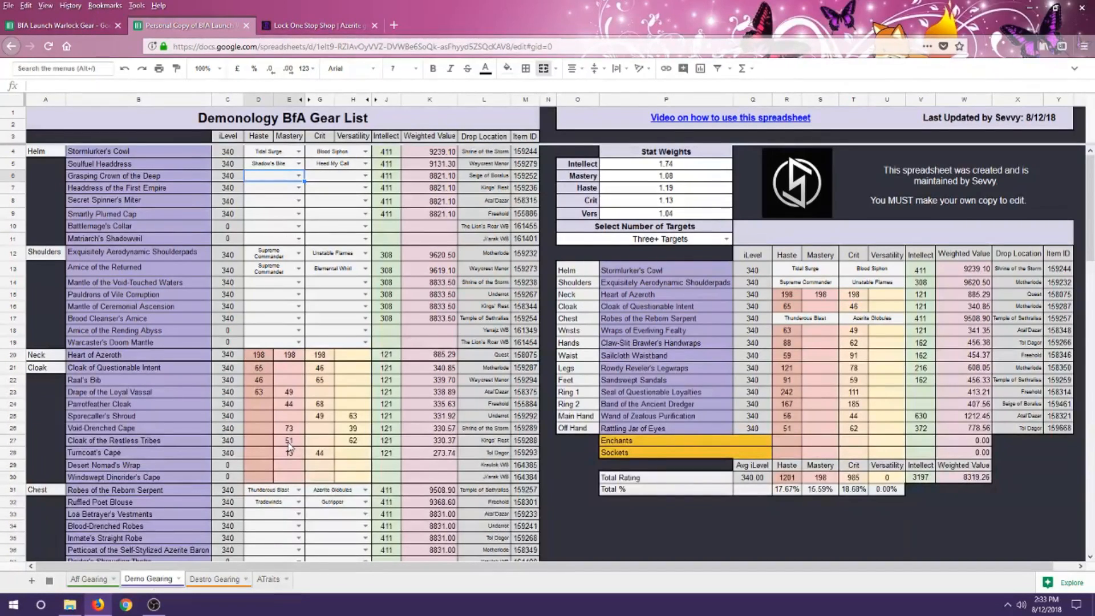
mouse_move(738, 263)
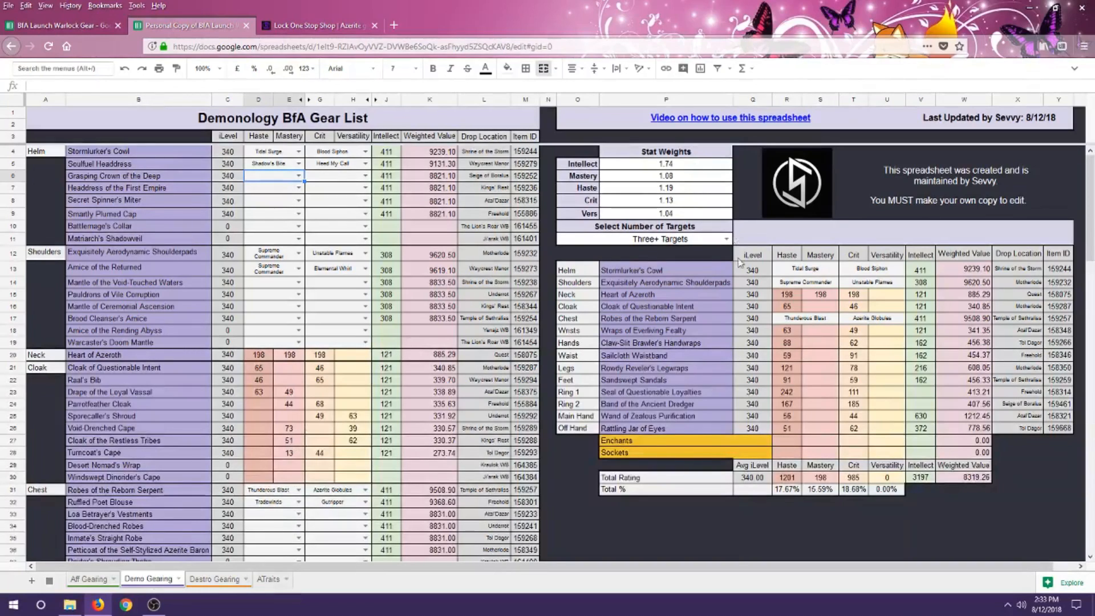
click(725, 239)
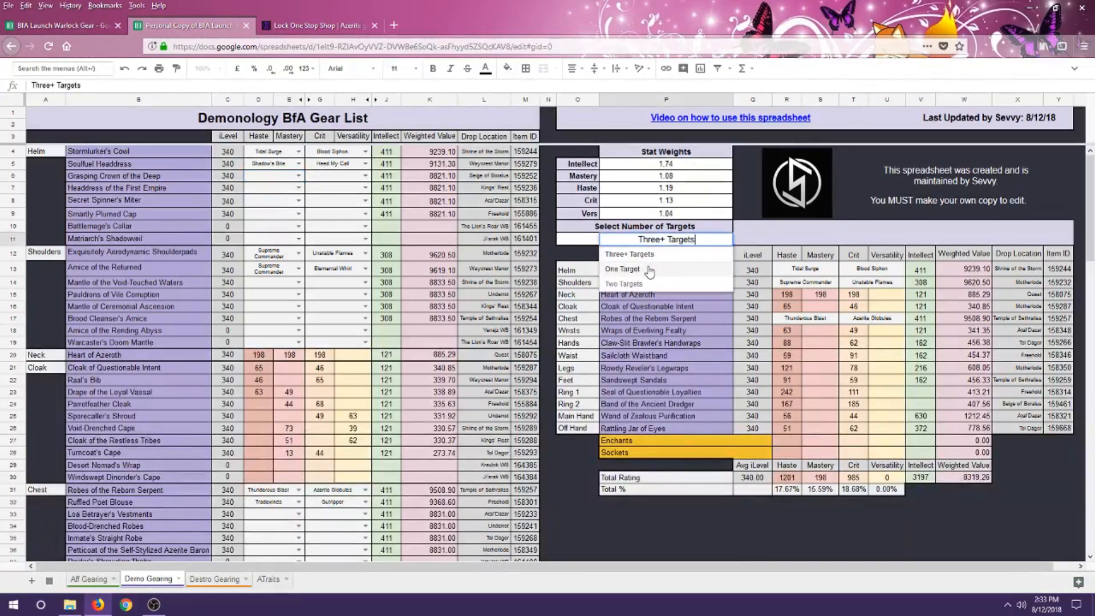
click(621, 269)
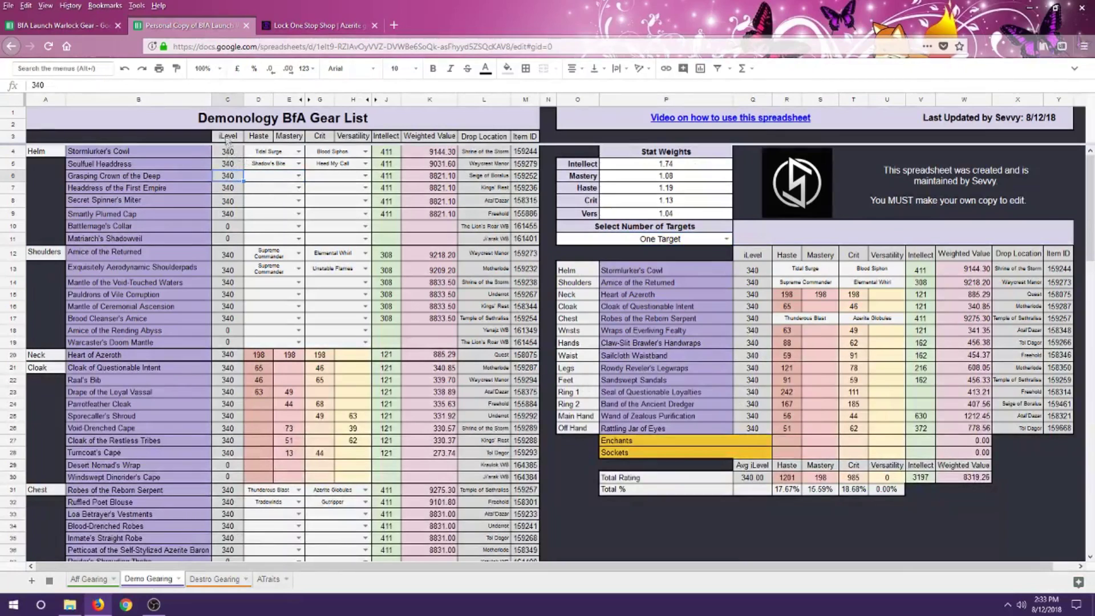
click(257, 163)
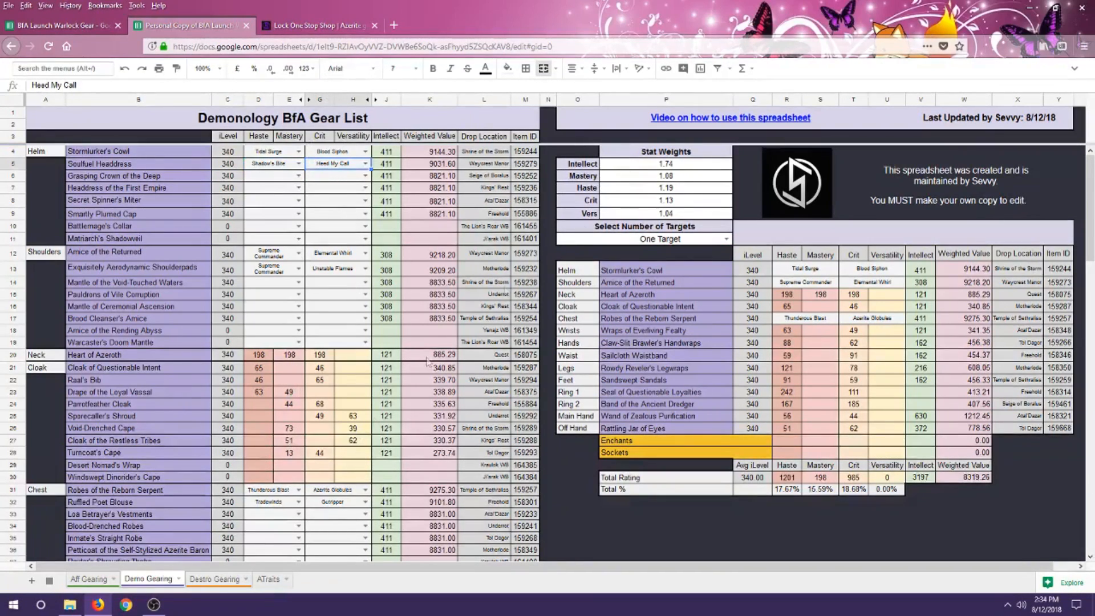
click(663, 163)
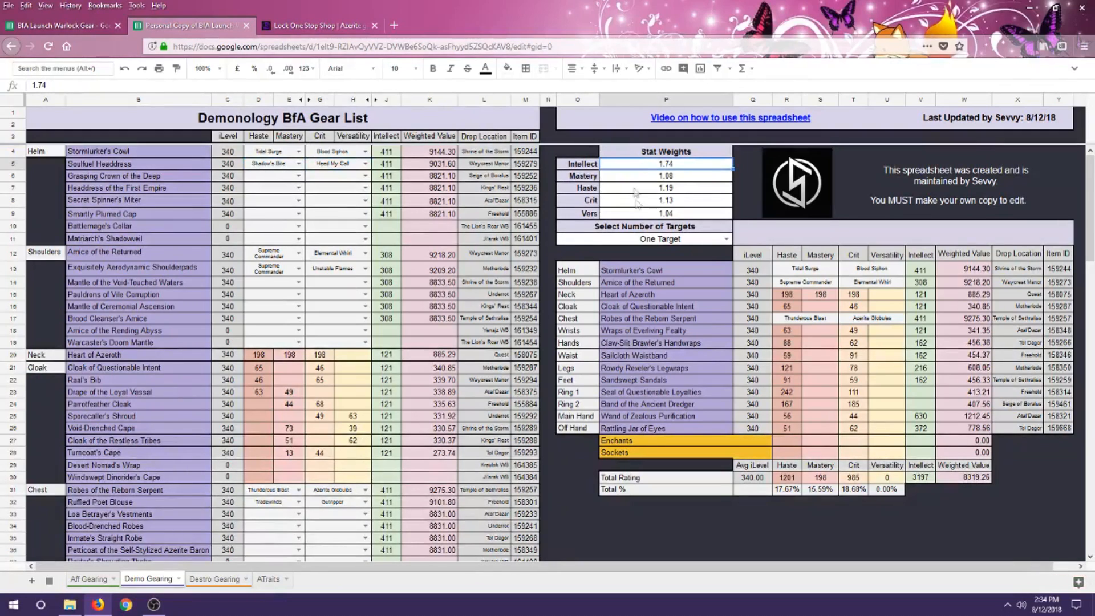
click(659, 239)
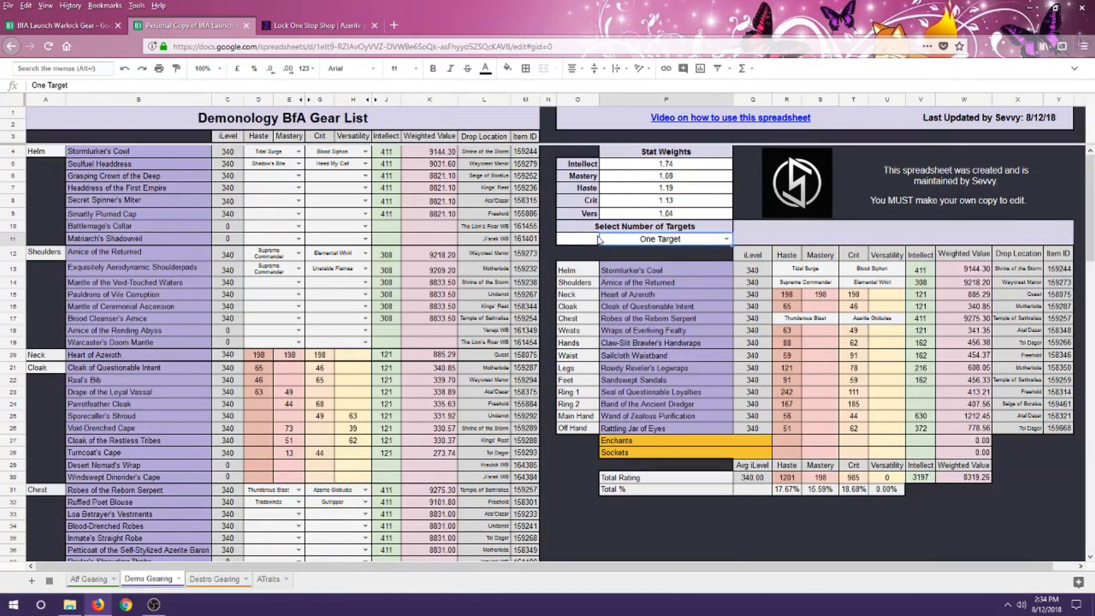
click(665, 176)
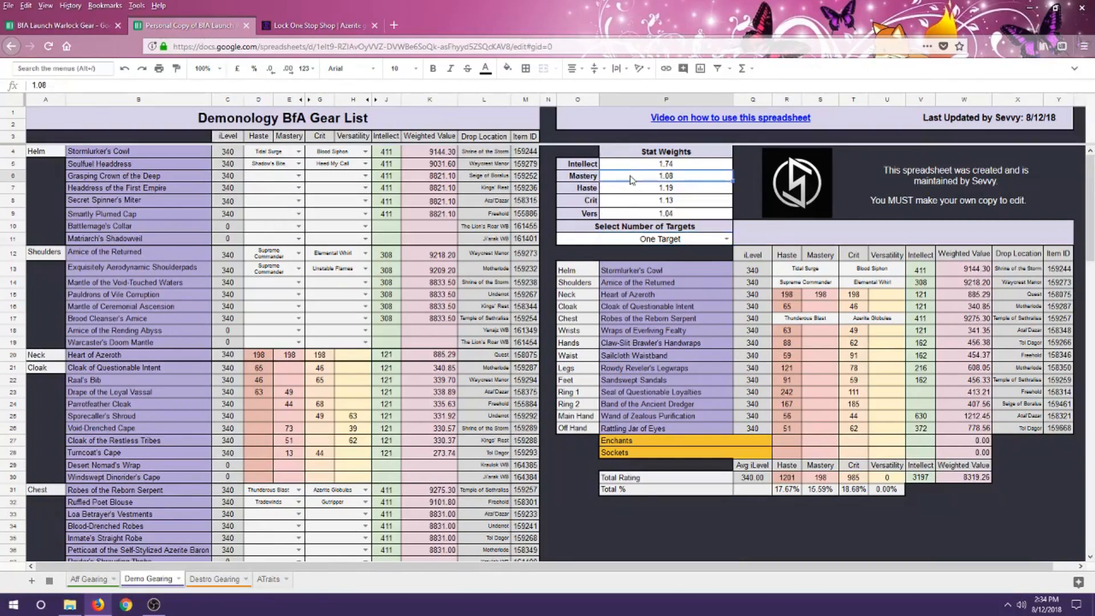